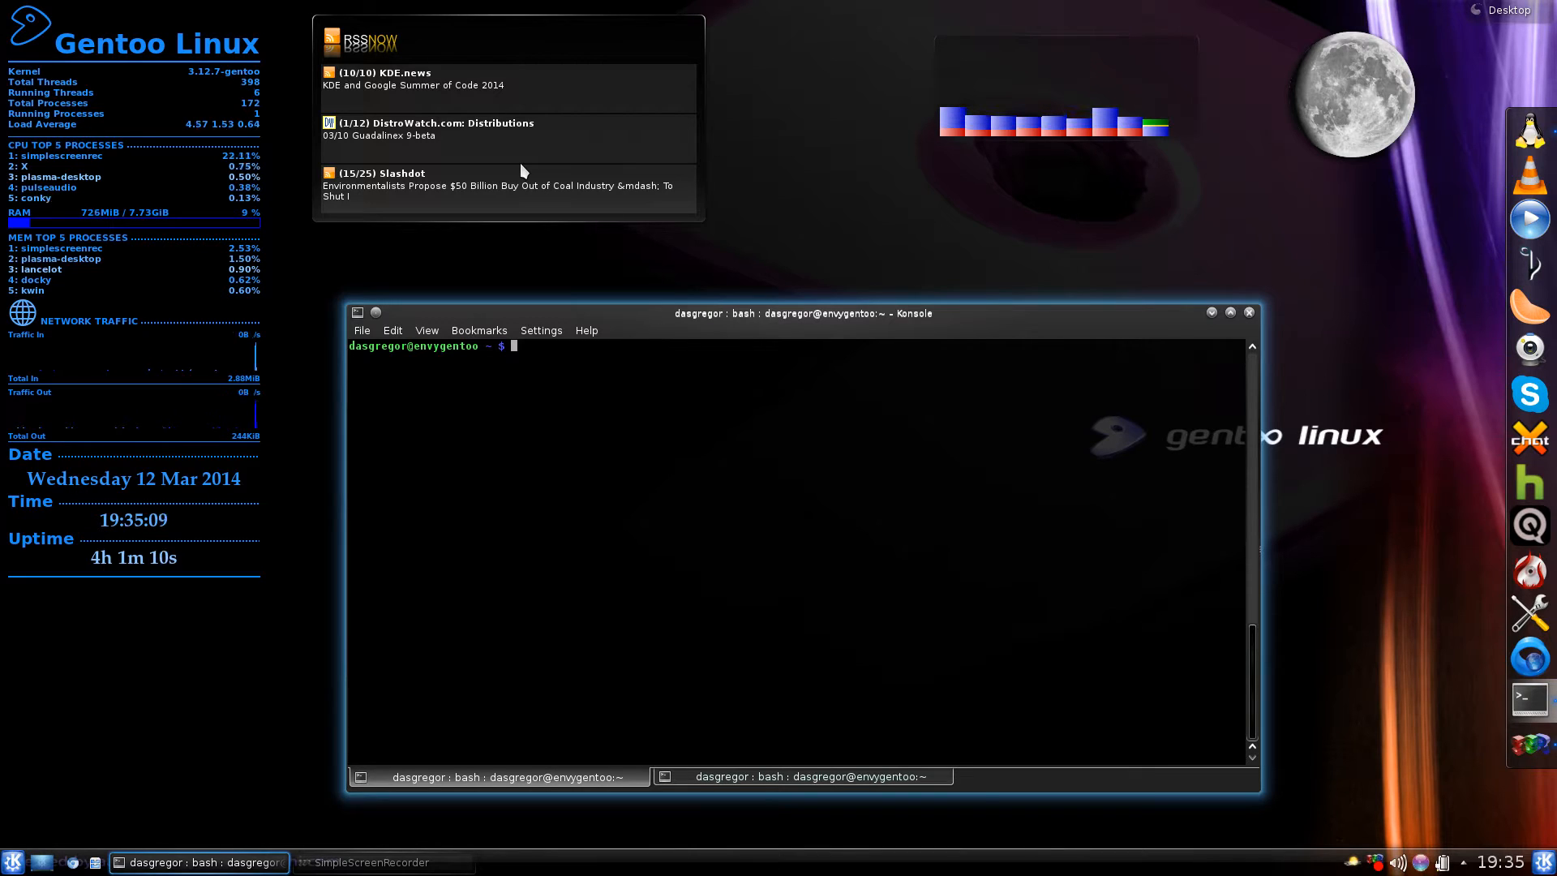
- Enter the deep world update command emerge -avuND world at the prompt without running it
{"action": "type", "text": "emerge"}
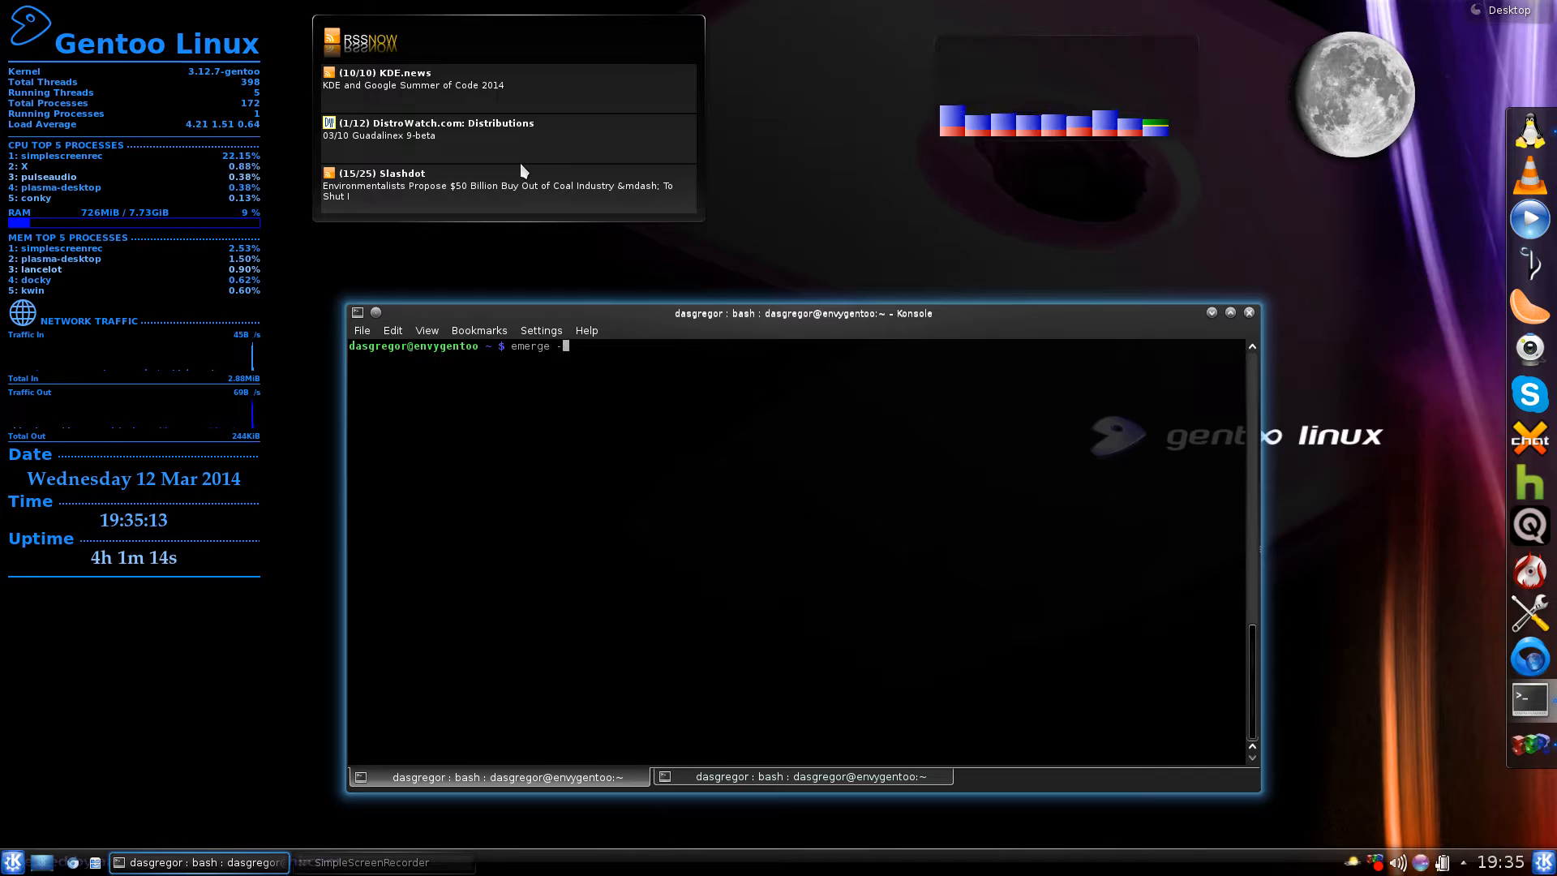
{"action": "type", "text": "-avun"}
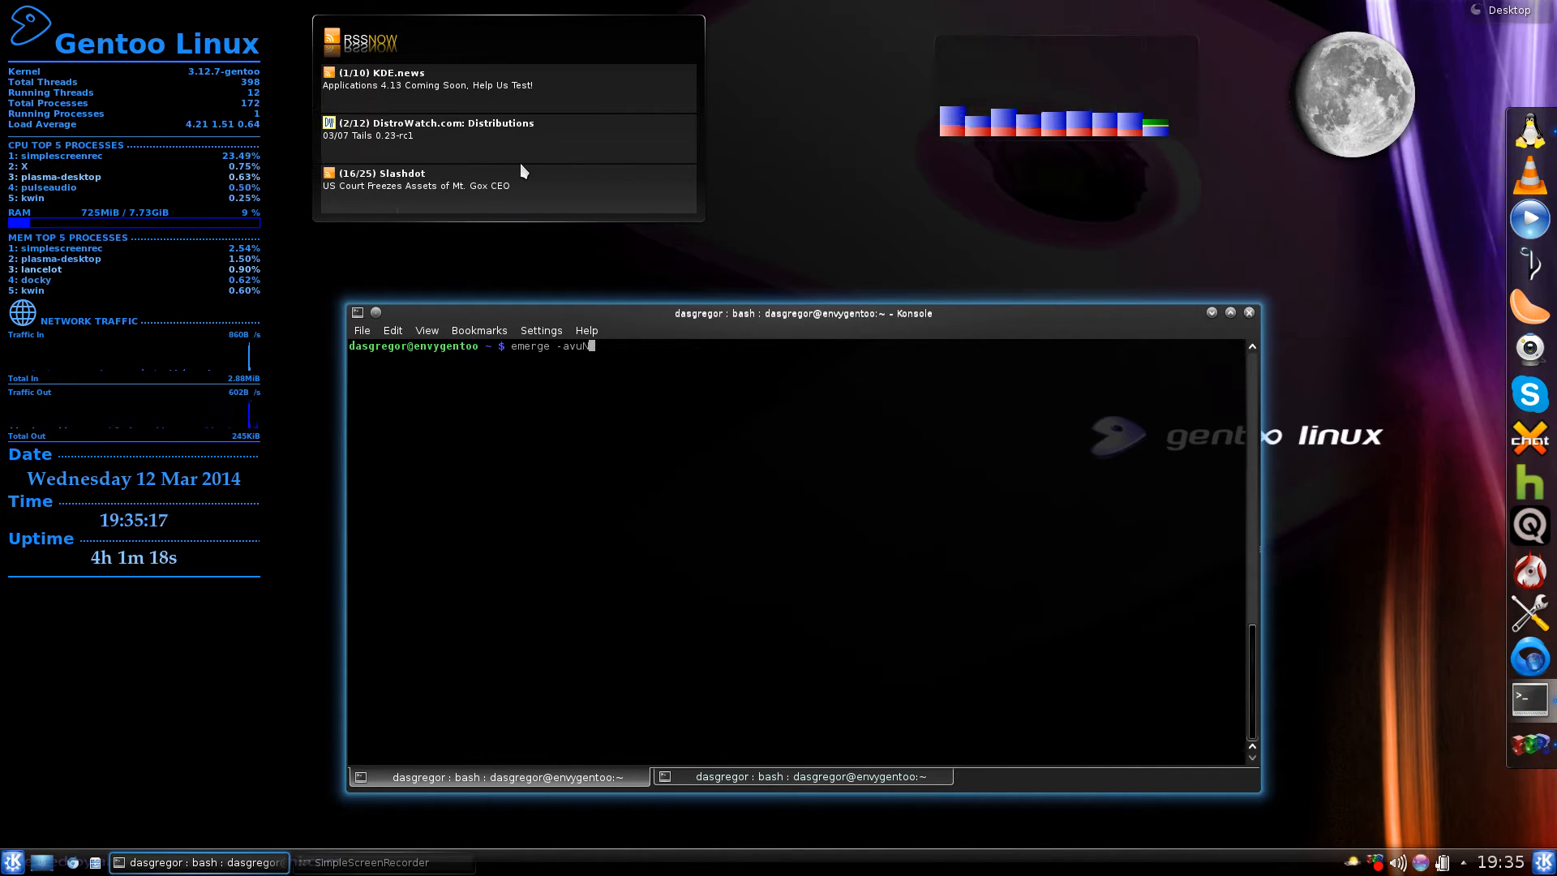
{"action": "type", "text": "D world"}
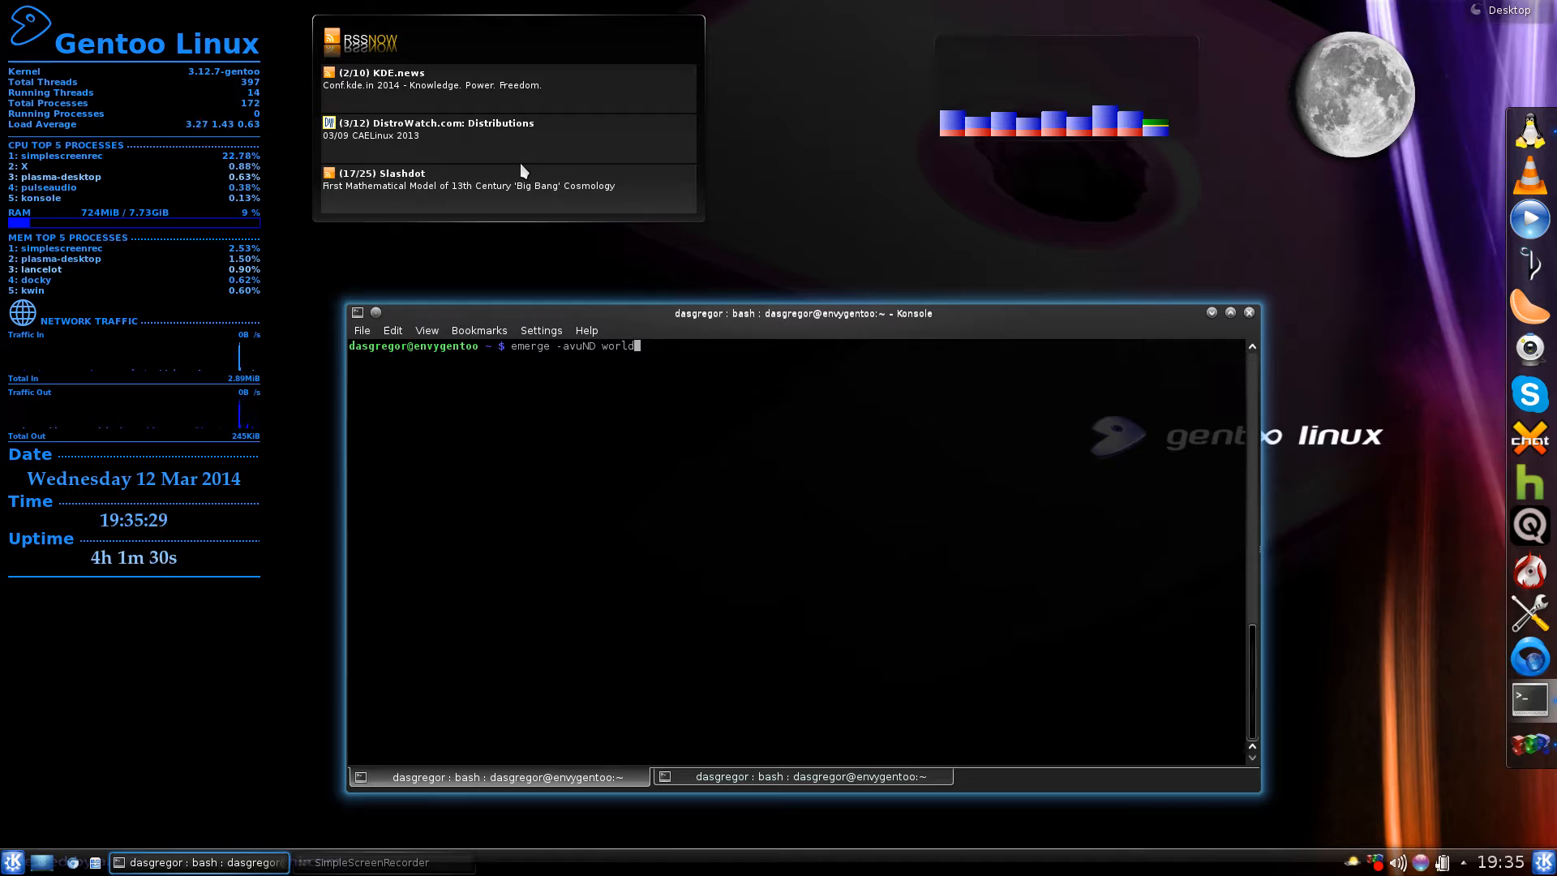
- Run emerge -avuND world and wait for 'Nothing to merge; quitting.'
{"action": "key", "text": "Return"}
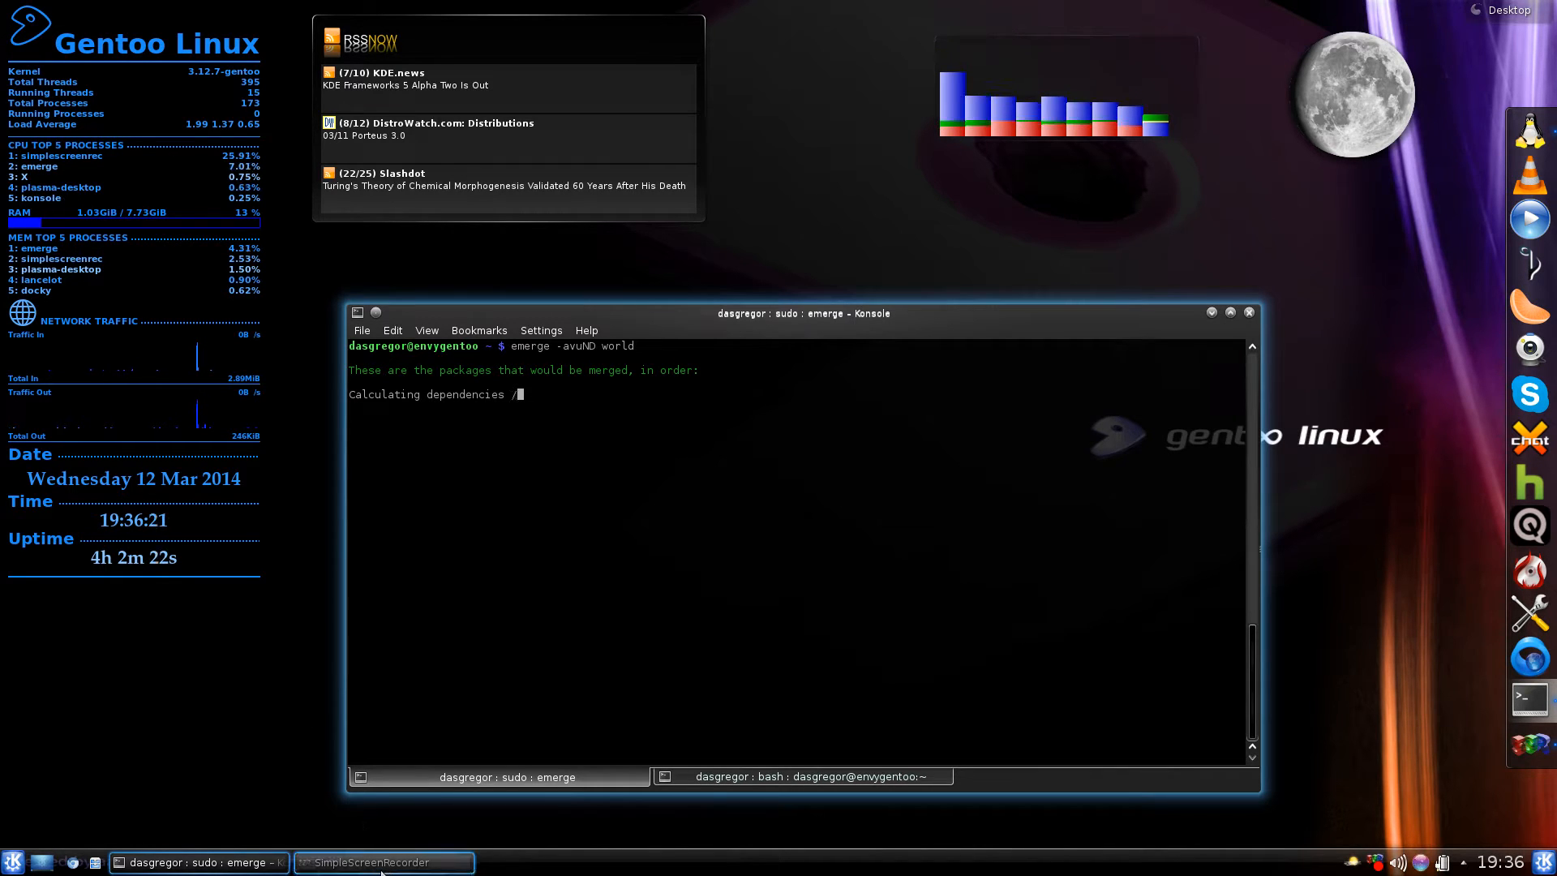
{"action": "mouse_move", "coordinate": [382, 861]}
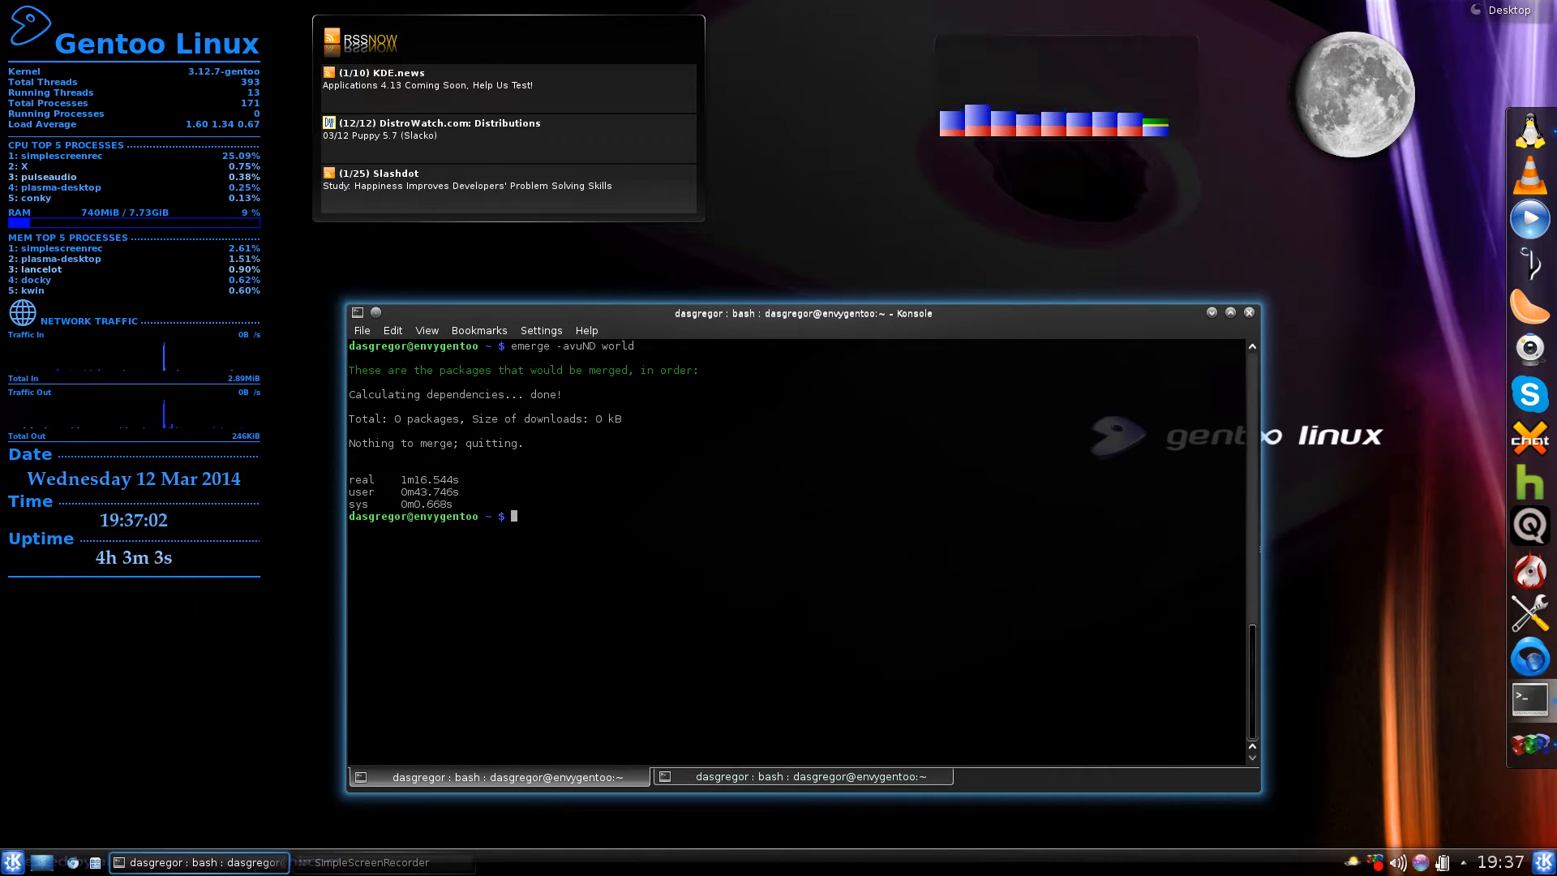
- Enter emerge --depclean -p to preview orphaned packages, reporting zero to remove
{"action": "type", "text": "e"}
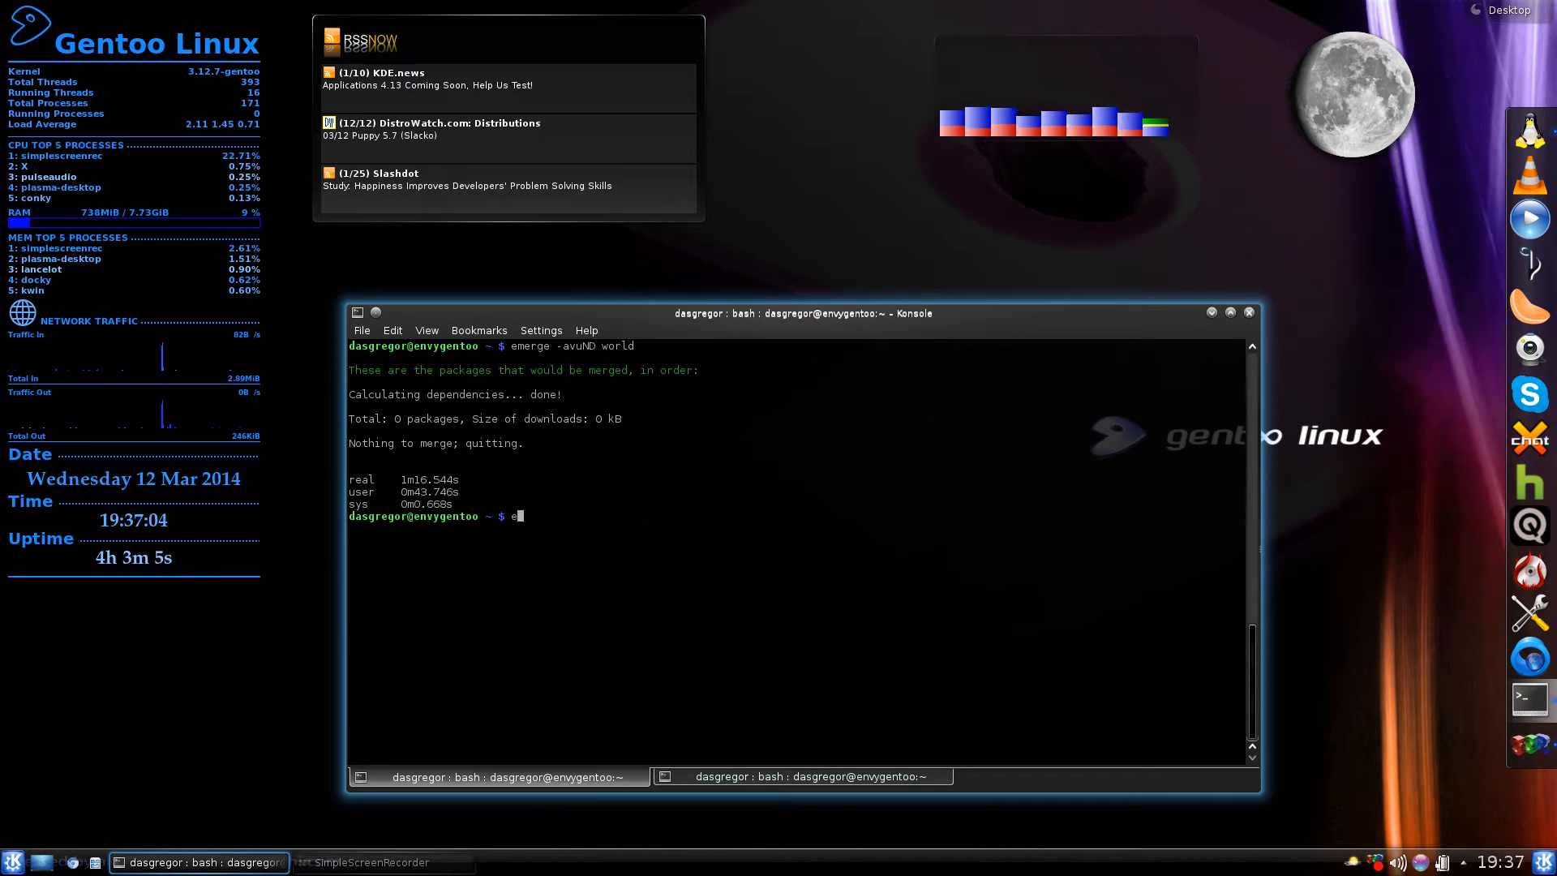
{"action": "type", "text": "merge"}
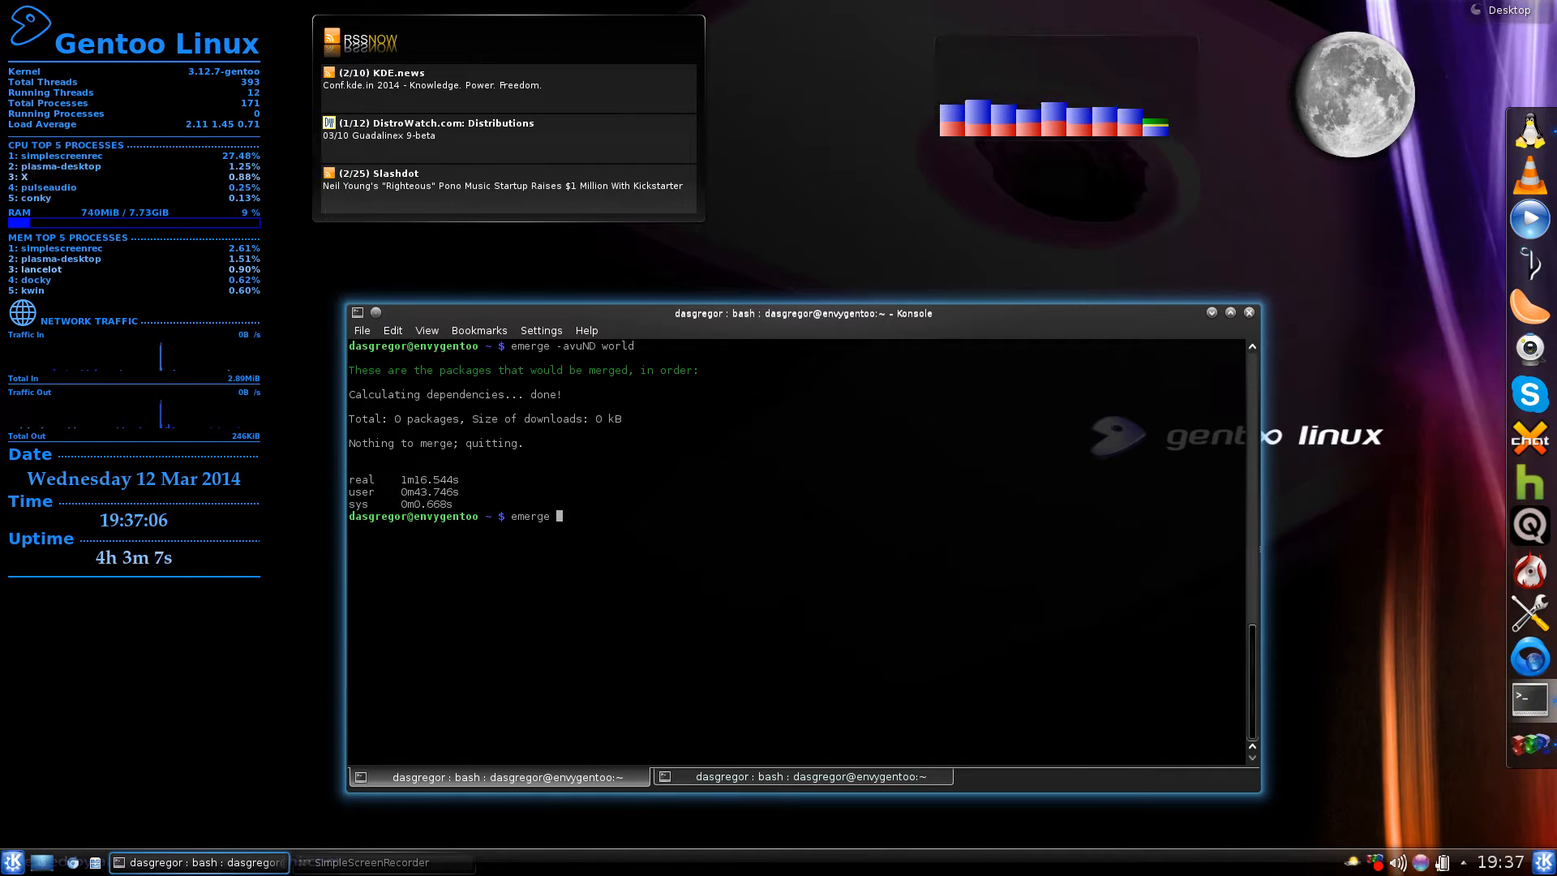
{"action": "type", "text": "--de"}
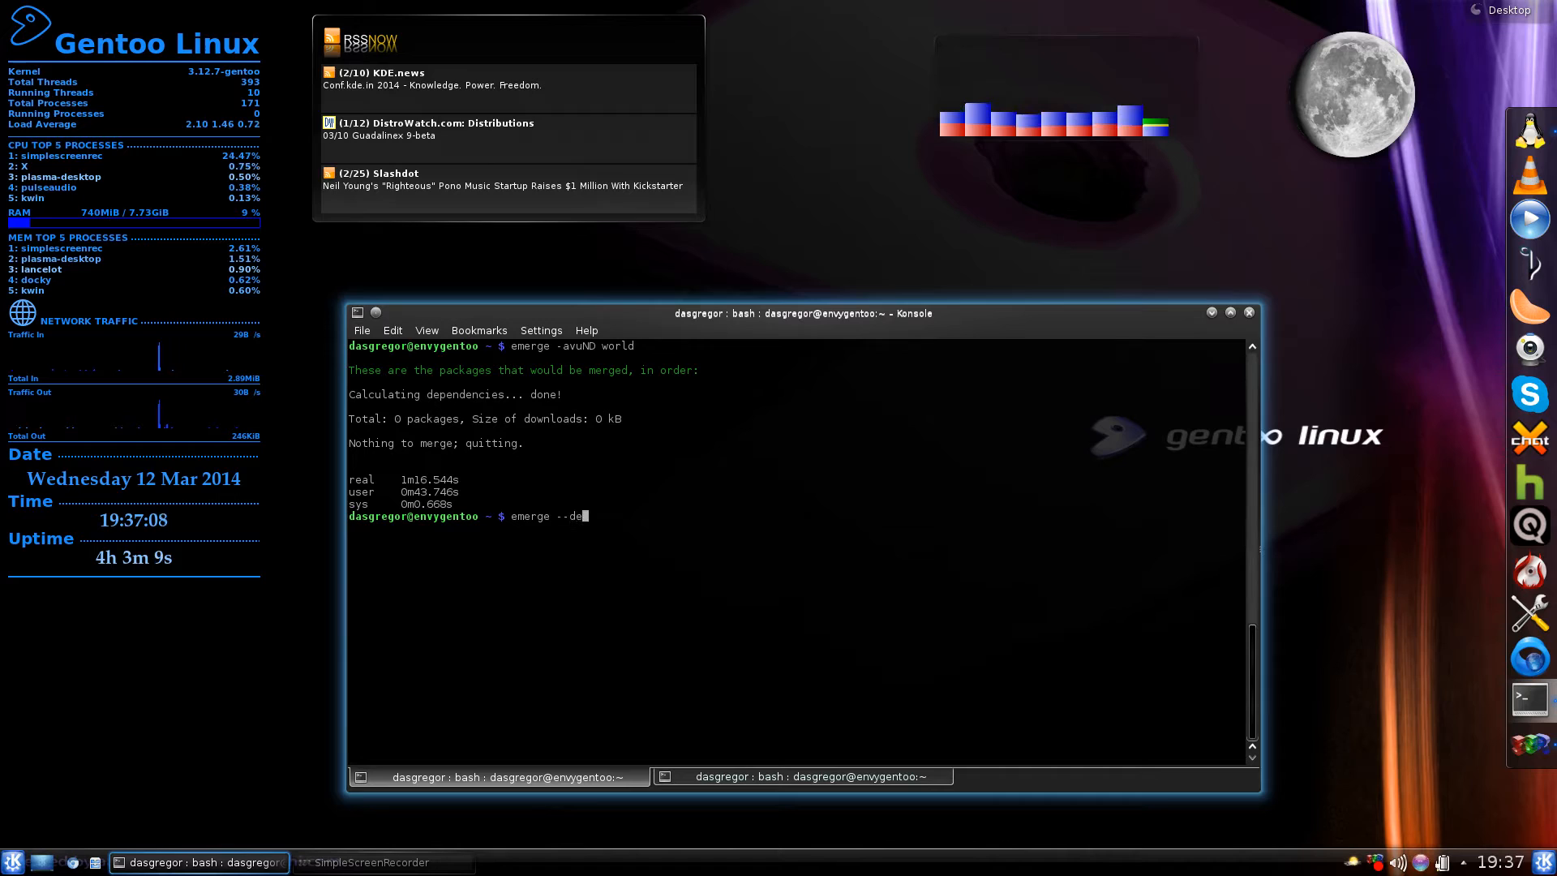
{"action": "type", "text": "pclean"}
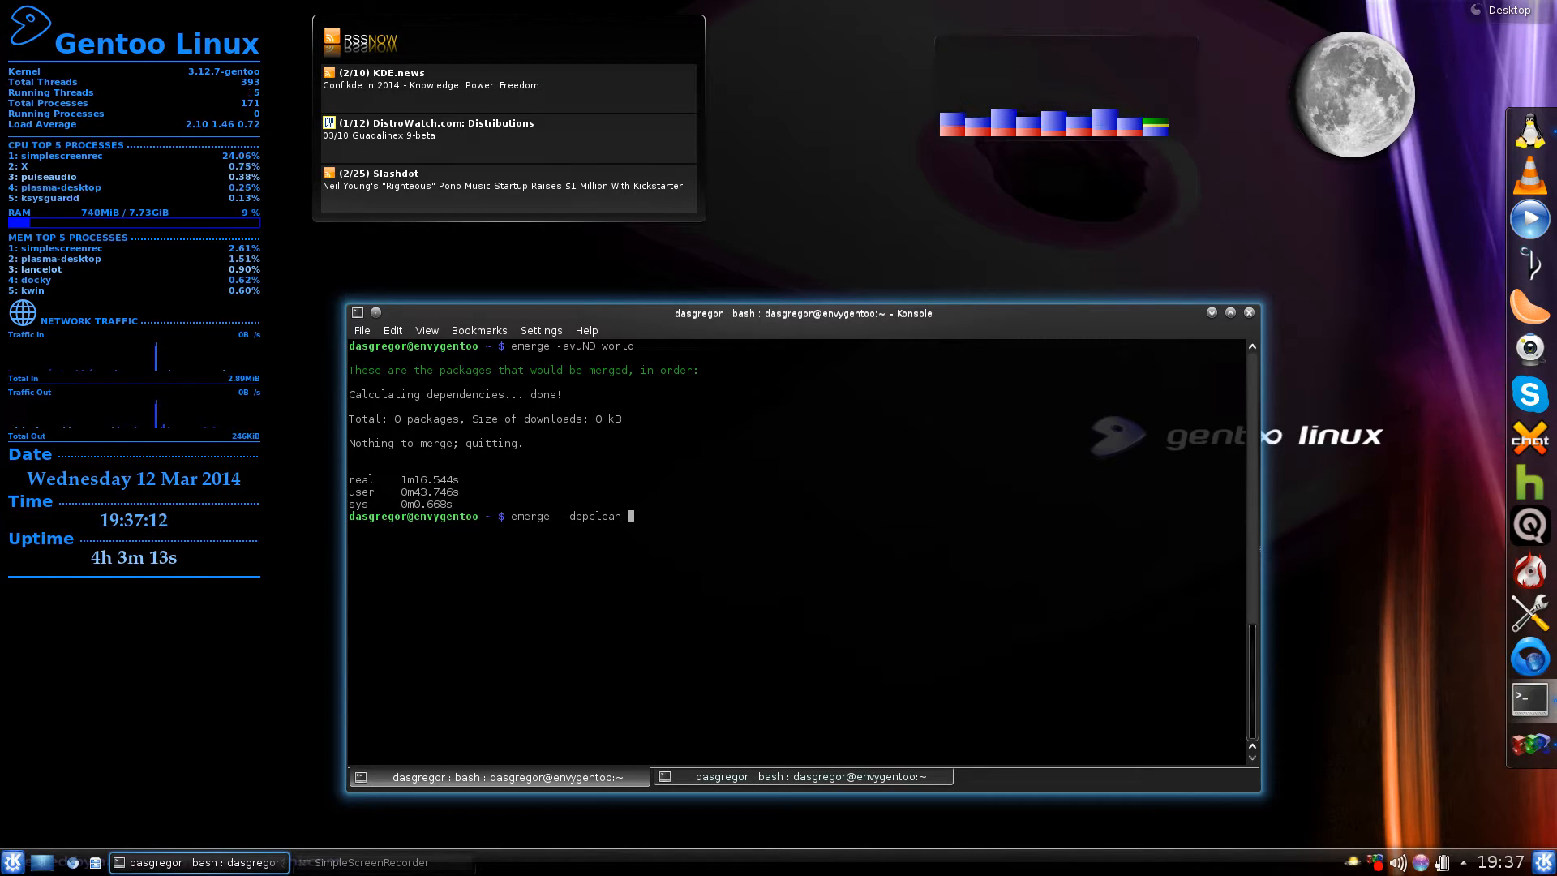
{"action": "type", "text": "-p"}
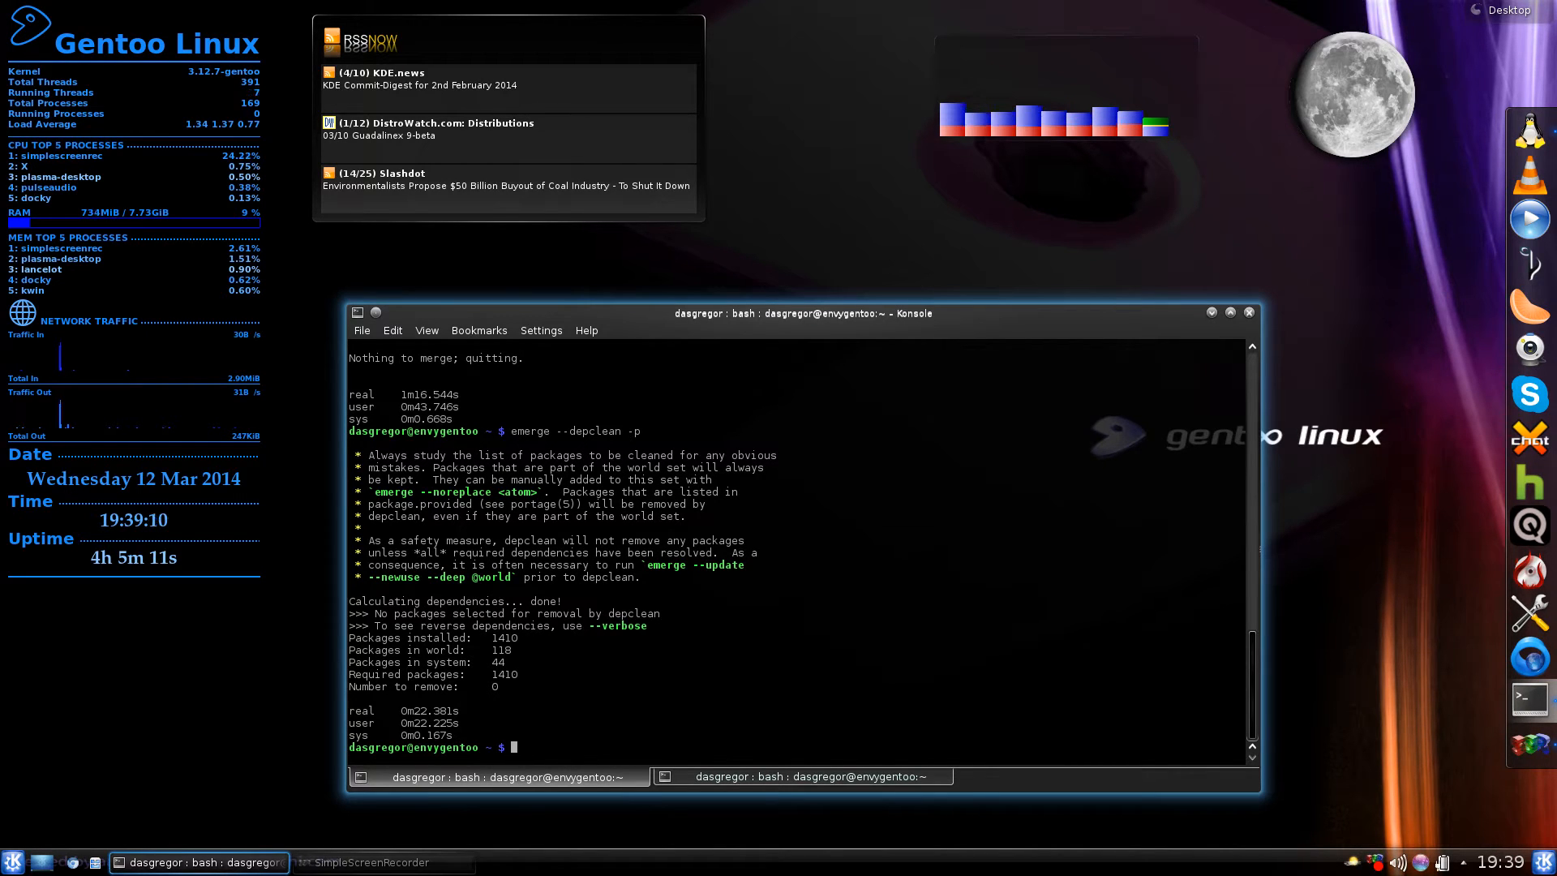
{"action": "type", "text": "emerge"}
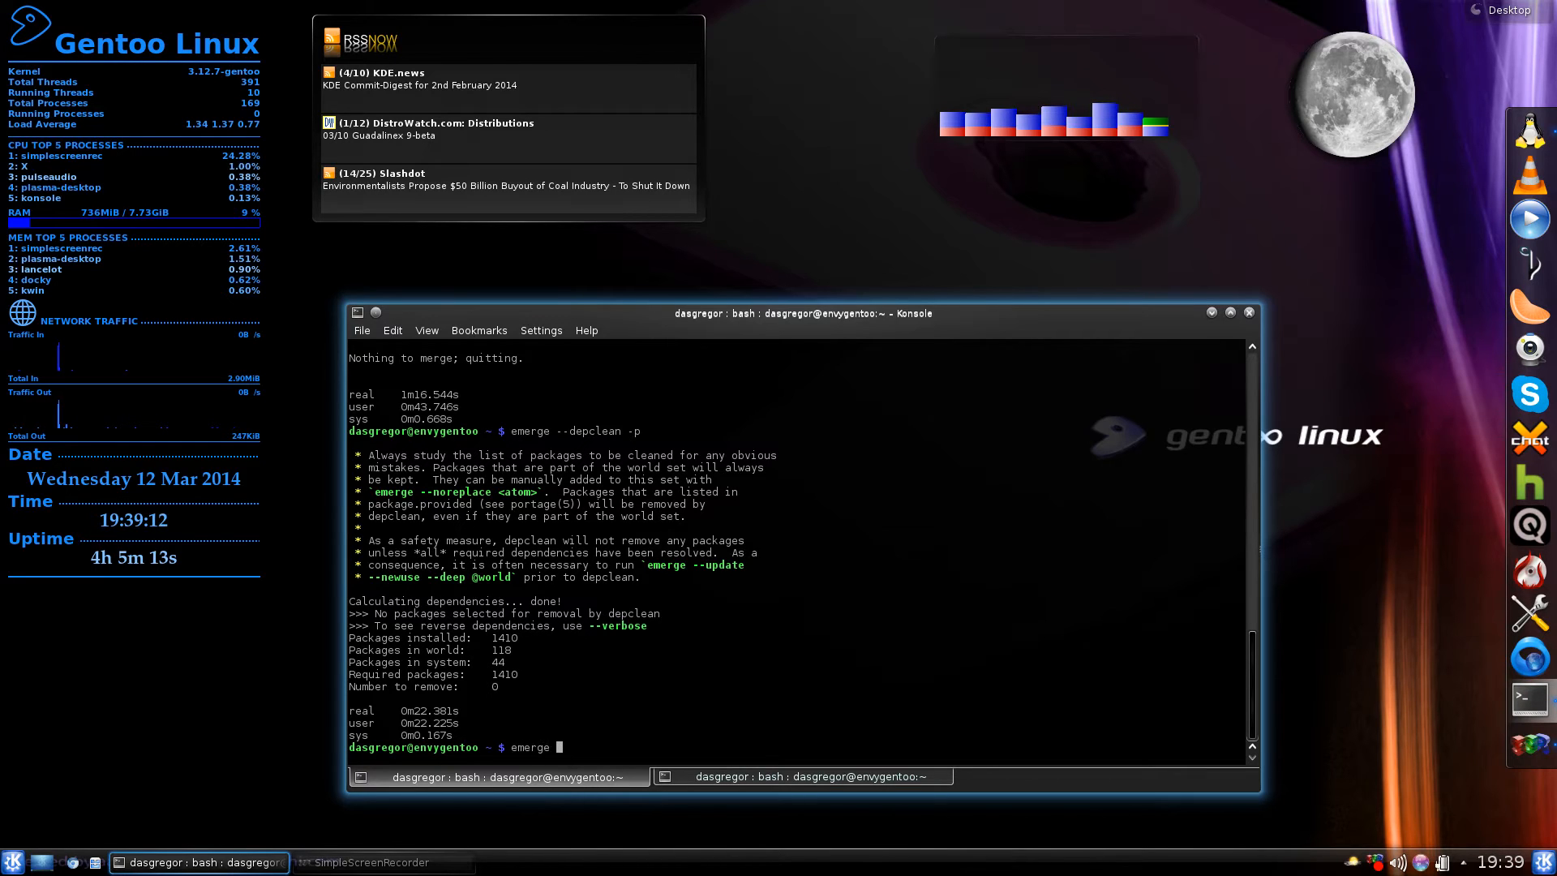
{"action": "type", "text": "-n"}
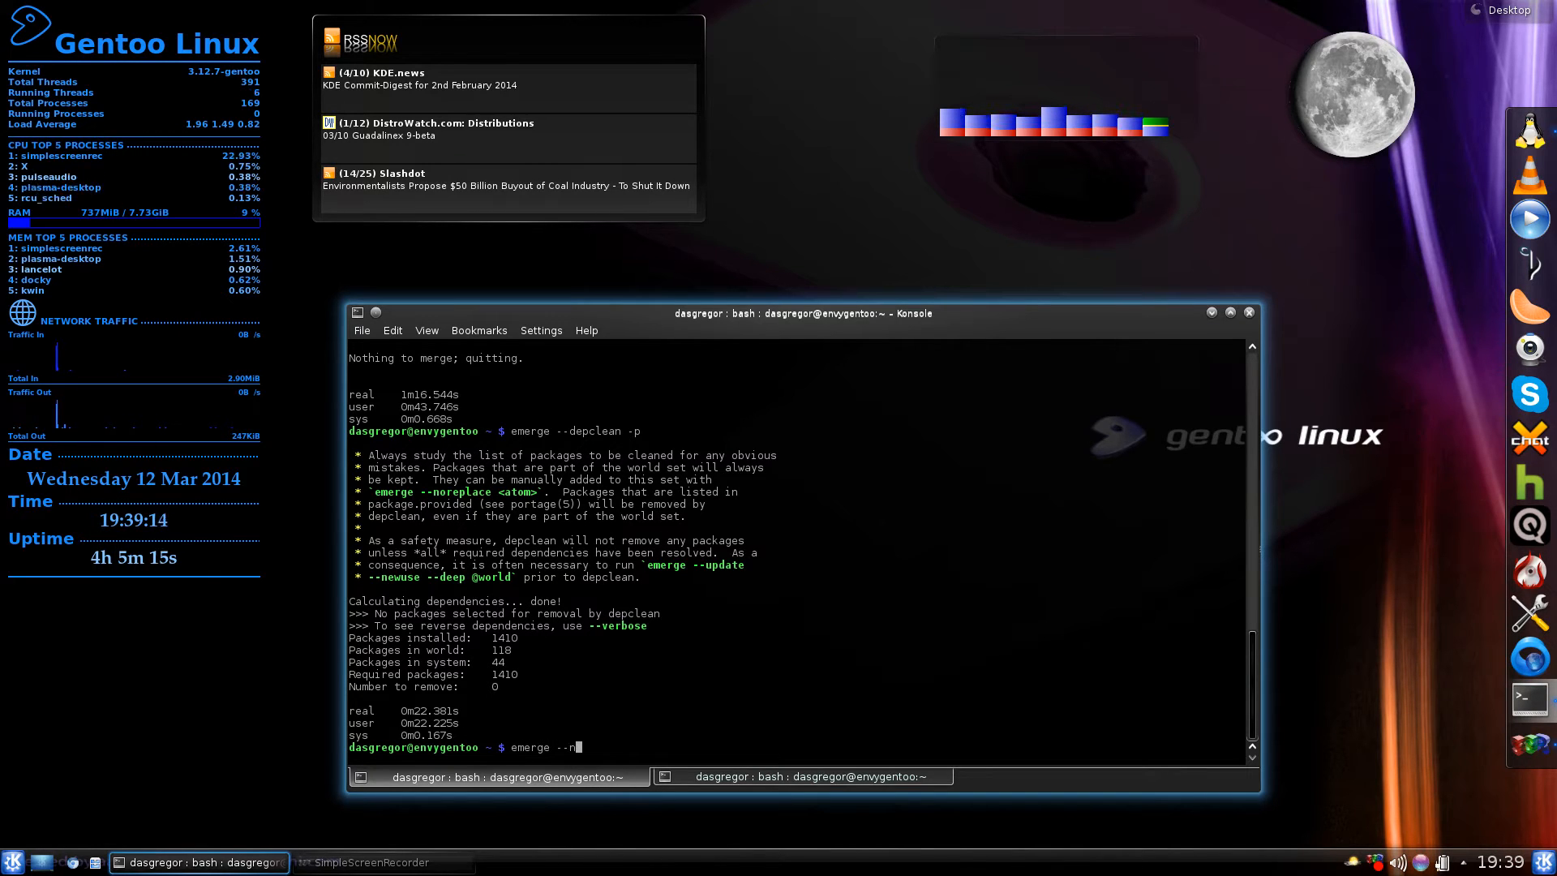
{"action": "type", "text": "oreplace"}
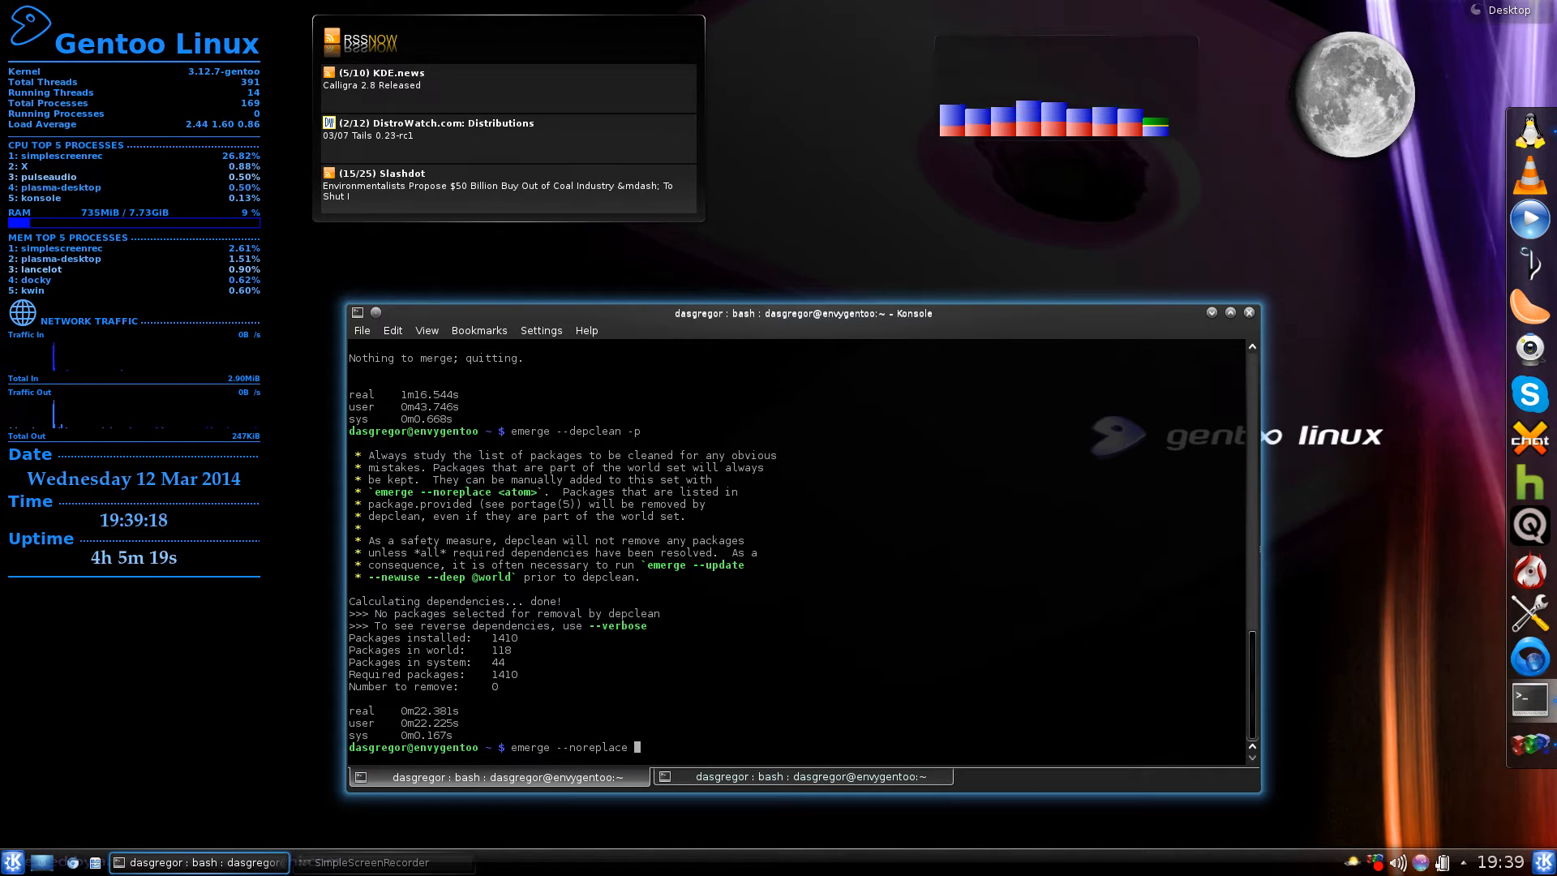
{"action": "type", "text": "gentoo-s"}
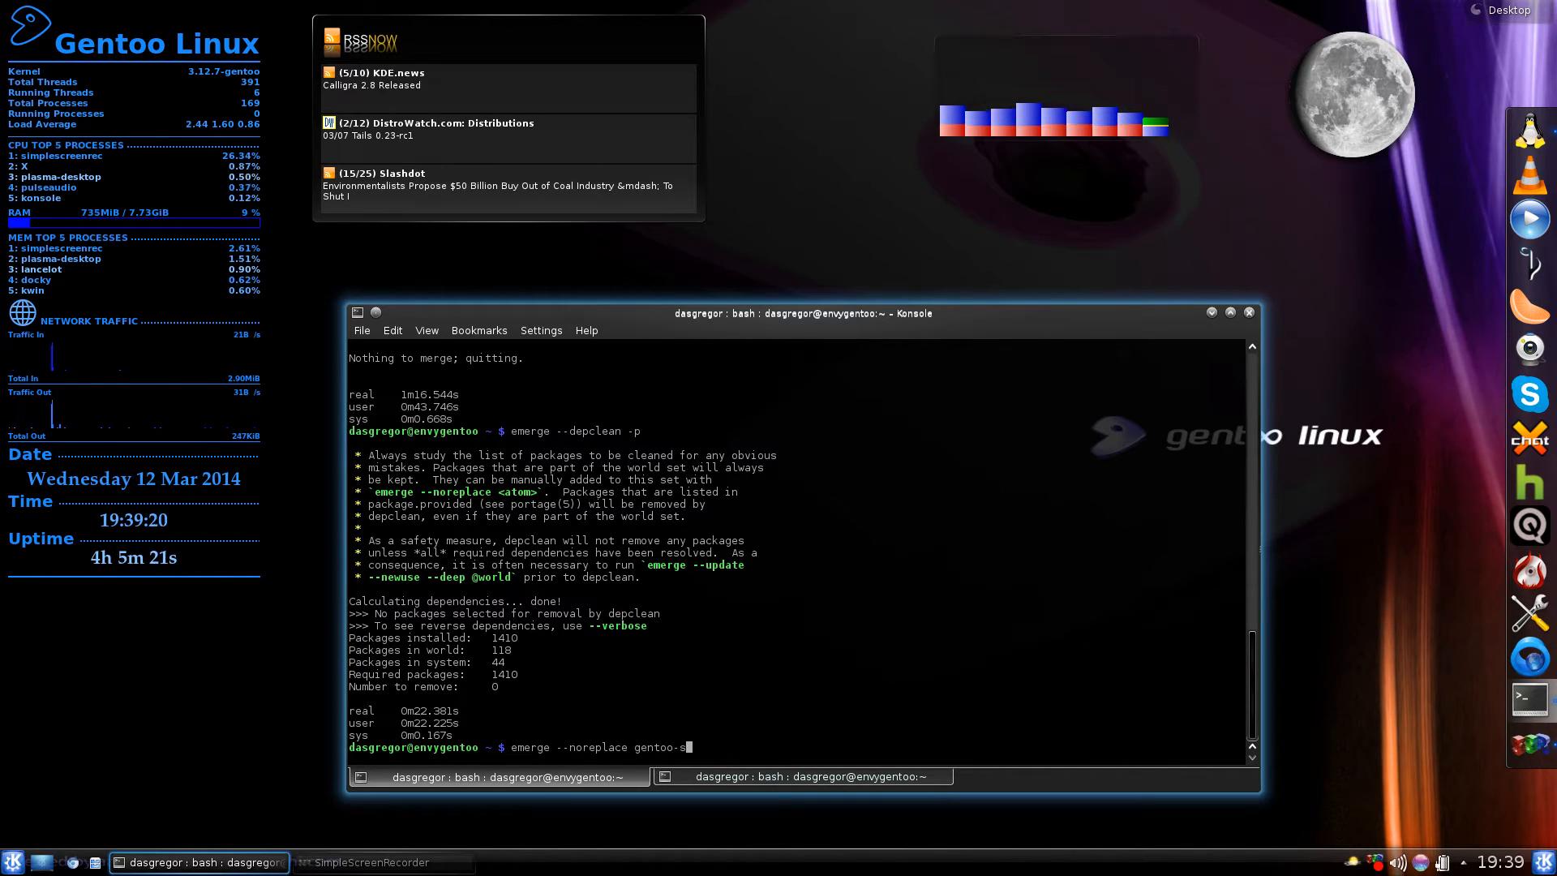
{"action": "type", "text": "ources"}
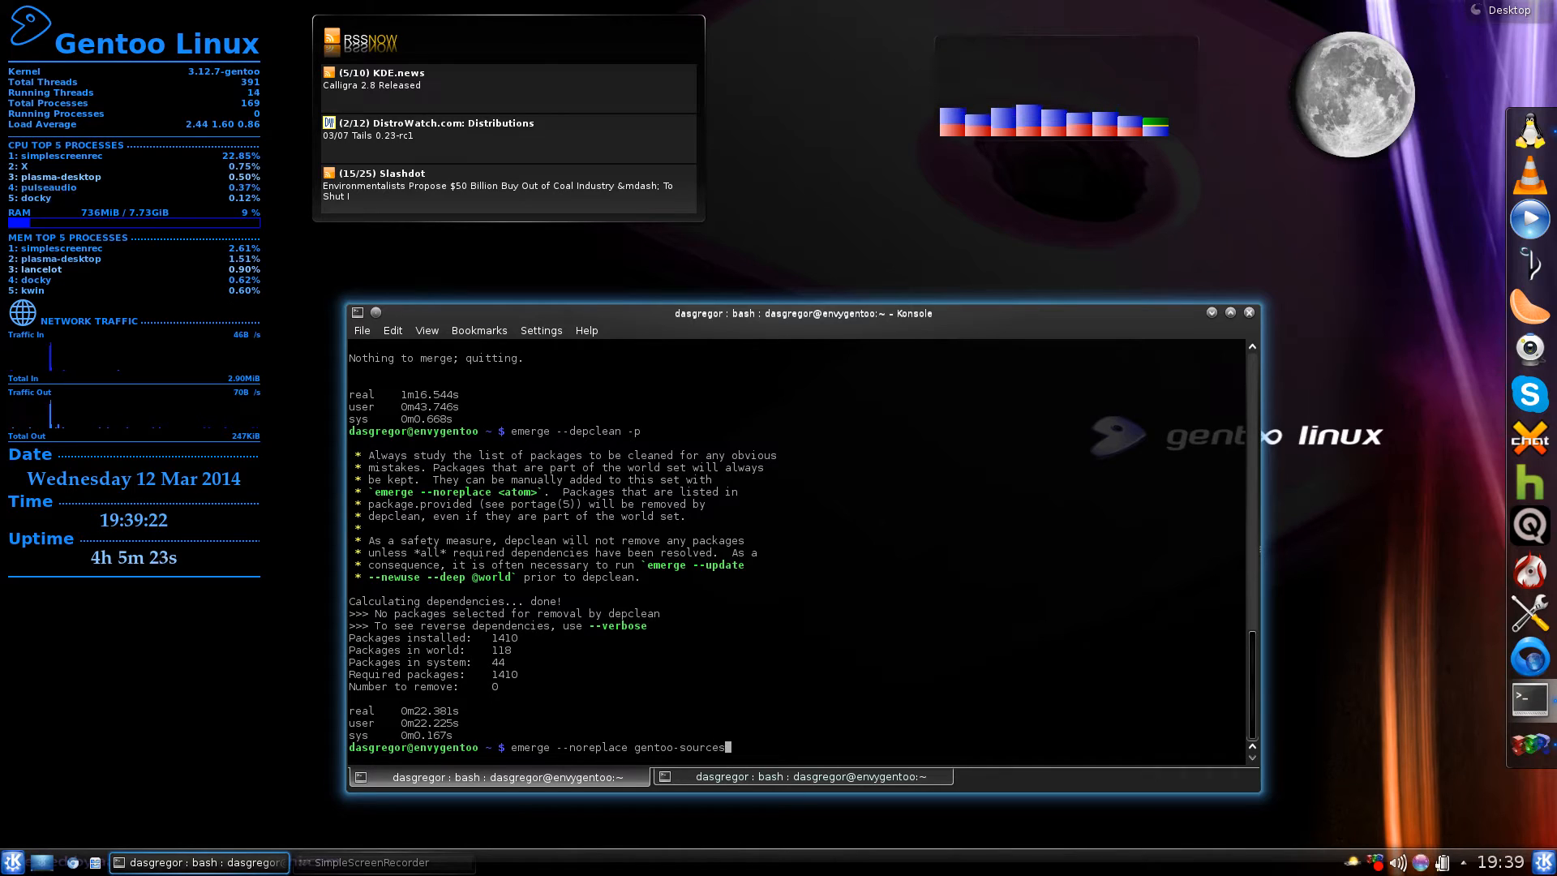
{"action": "type", "text": "-3.10."}
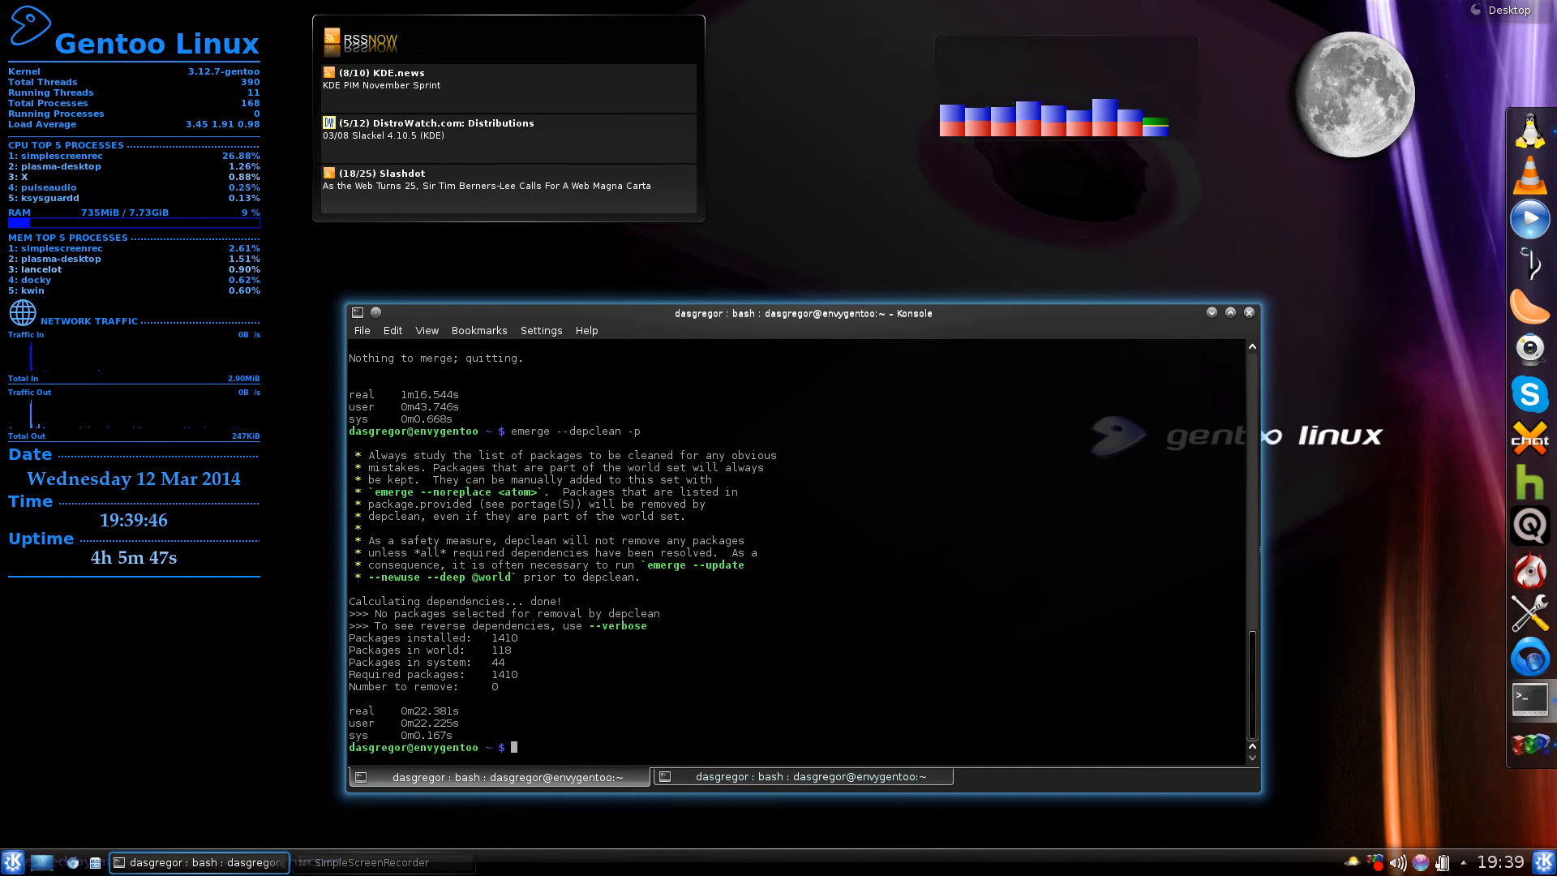
{"action": "mouse_move", "coordinate": [395, 847]}
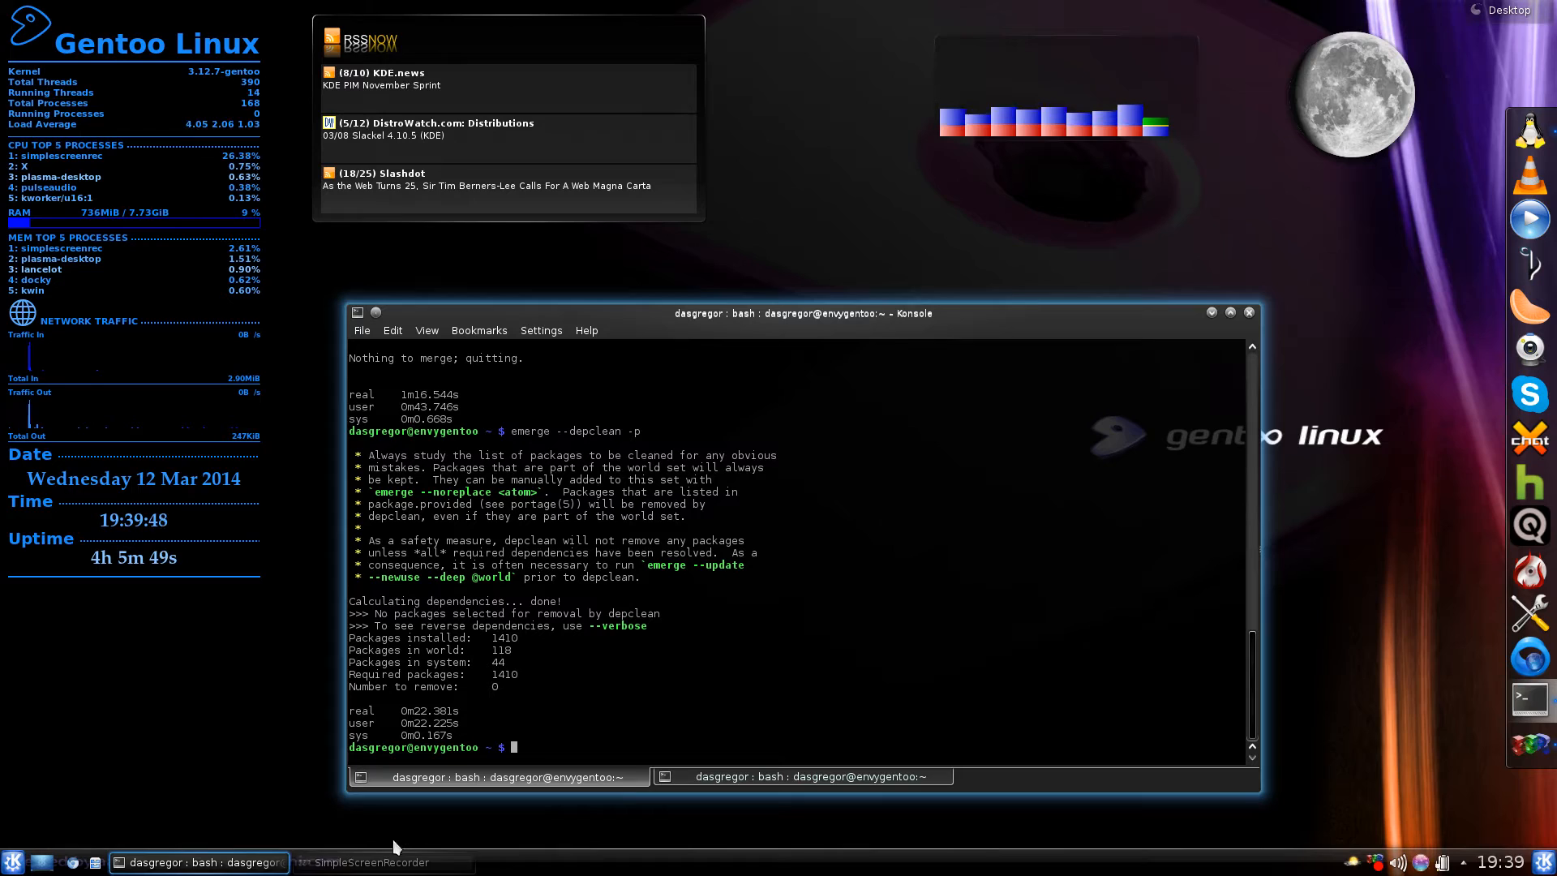
- Focus the Konsole window showing the razorqt-desktop merge confirmation with four new packages
{"action": "left_click", "coordinate": [382, 861]}
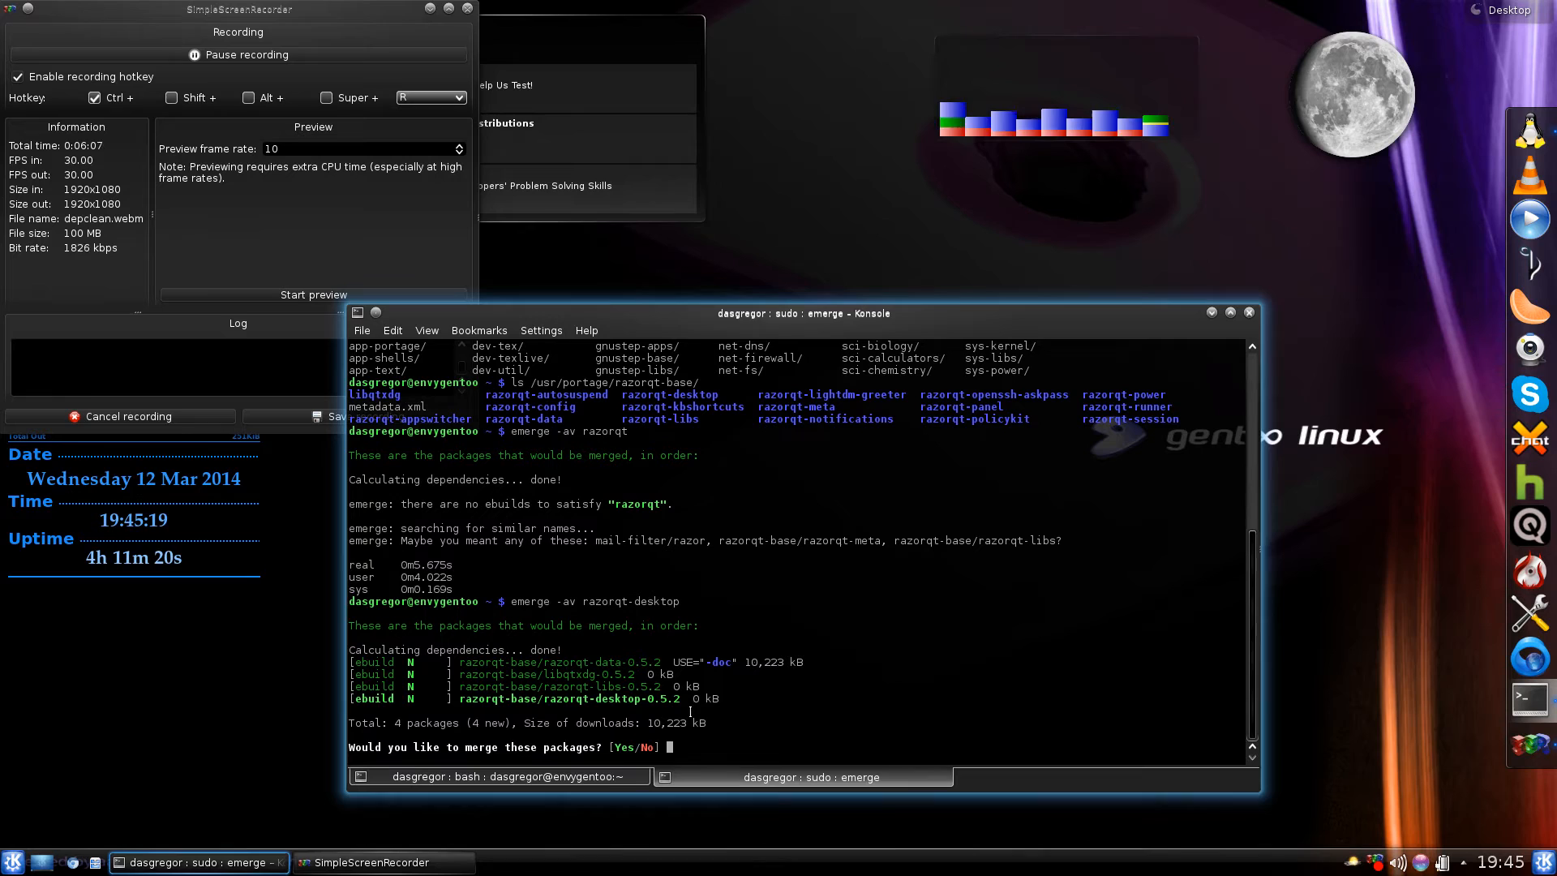
{"action": "type", "text": "y"}
{"action": "type", "text": "emerge"}
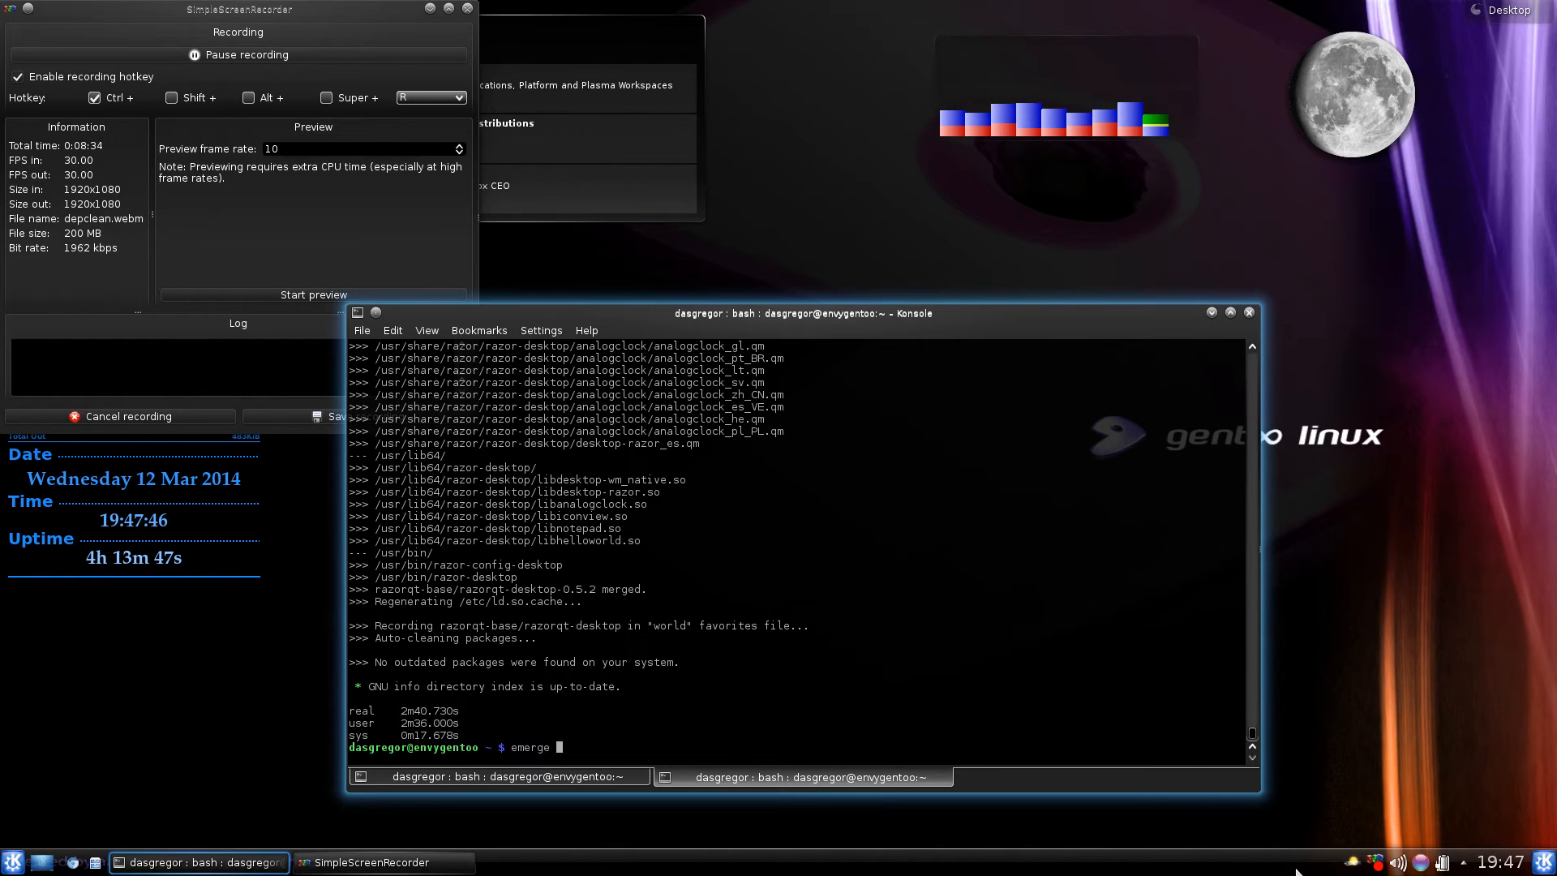
- Compose emerge --unmerge razorqt-desktop at the prompt, editing the earlier -av line
{"action": "type", "text": "--unmerge"}
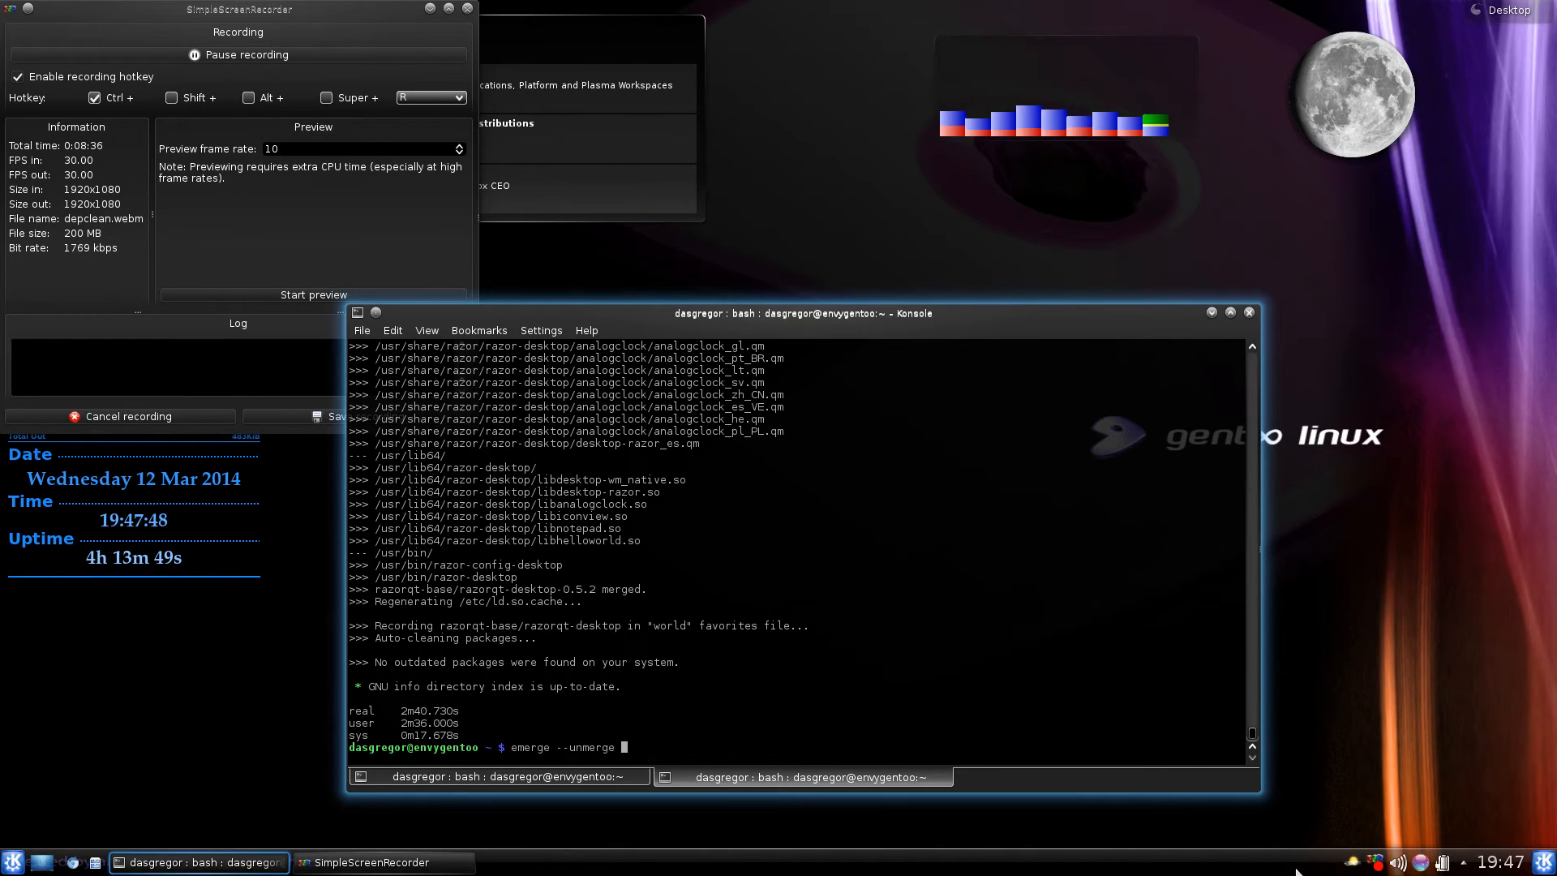
{"action": "type", "text": "emerge -av razorqt-desktop"}
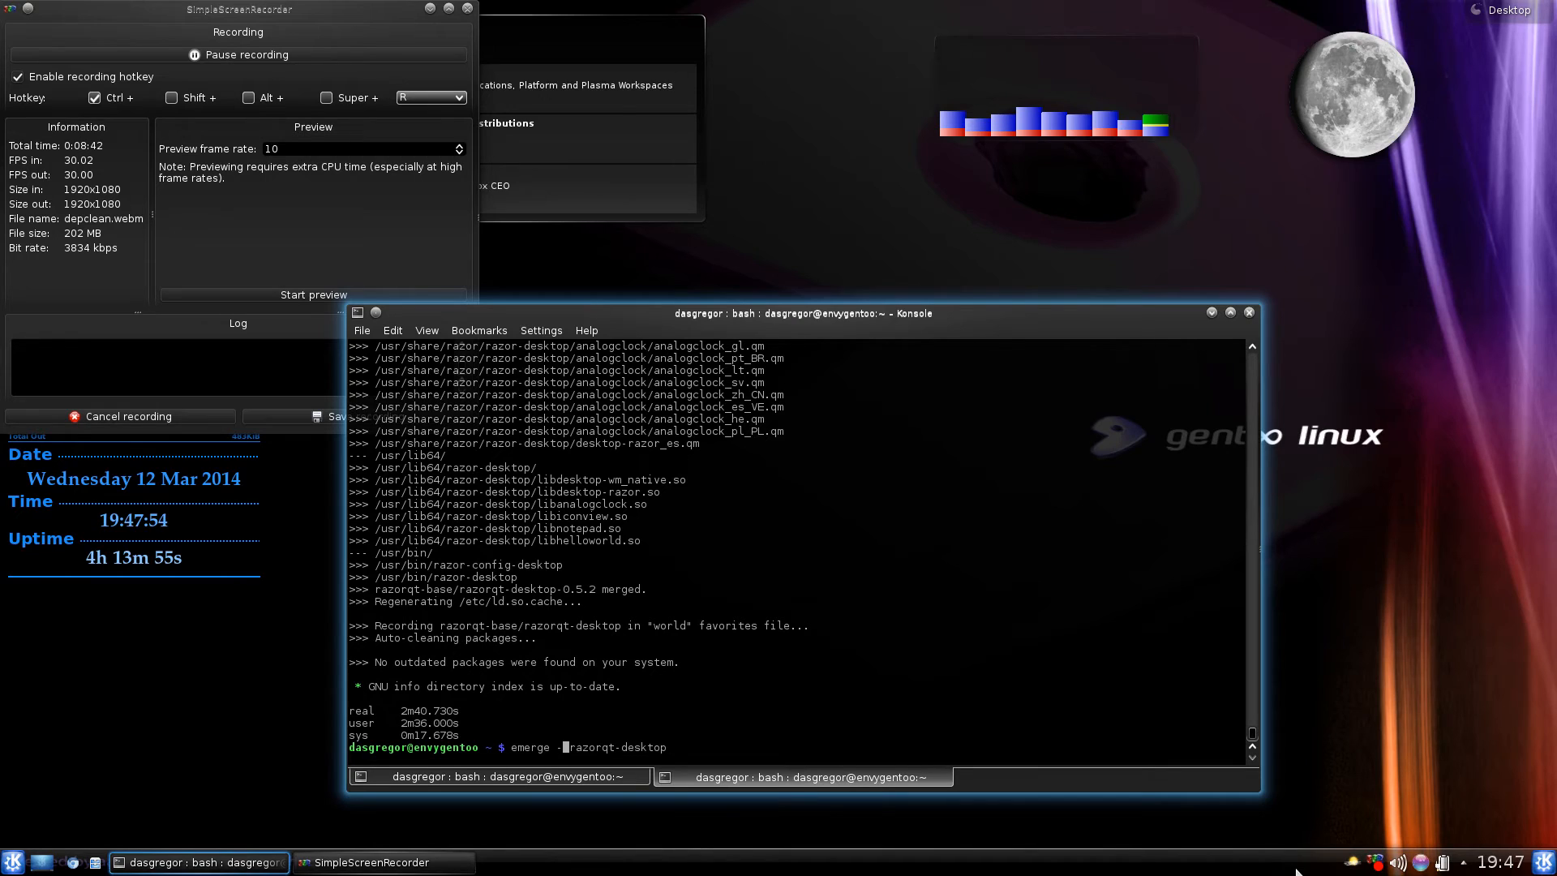
{"action": "type", "text": "-unmerge"}
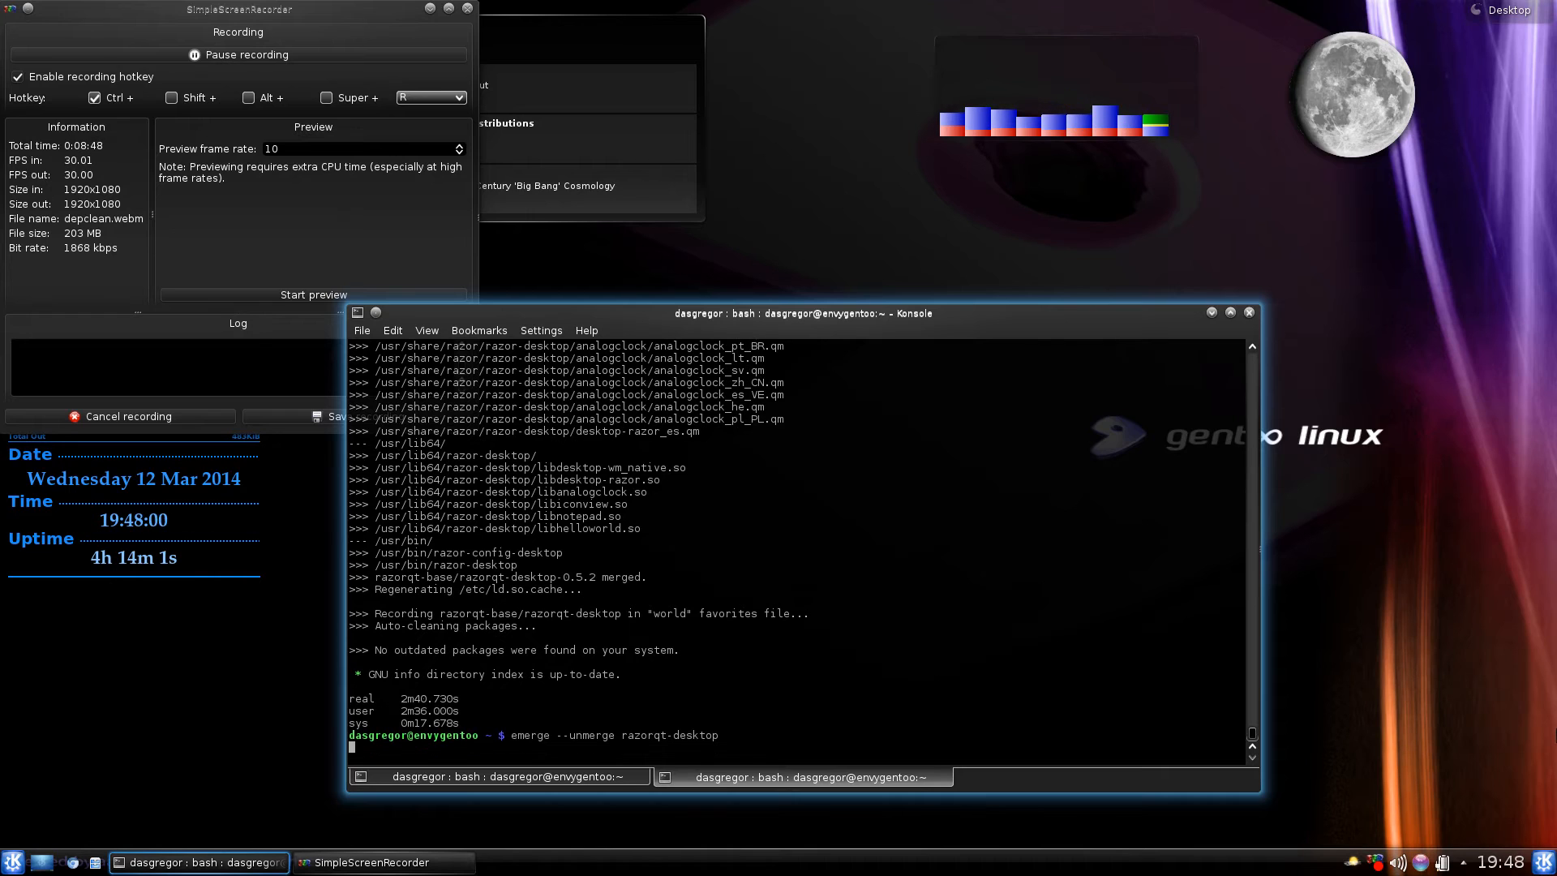
- Run the unmerge of razorqt-desktop, then preview orphans razorqt-data, razorqt-libs and libqtxdg 0.5.2
{"action": "key", "text": "Return"}
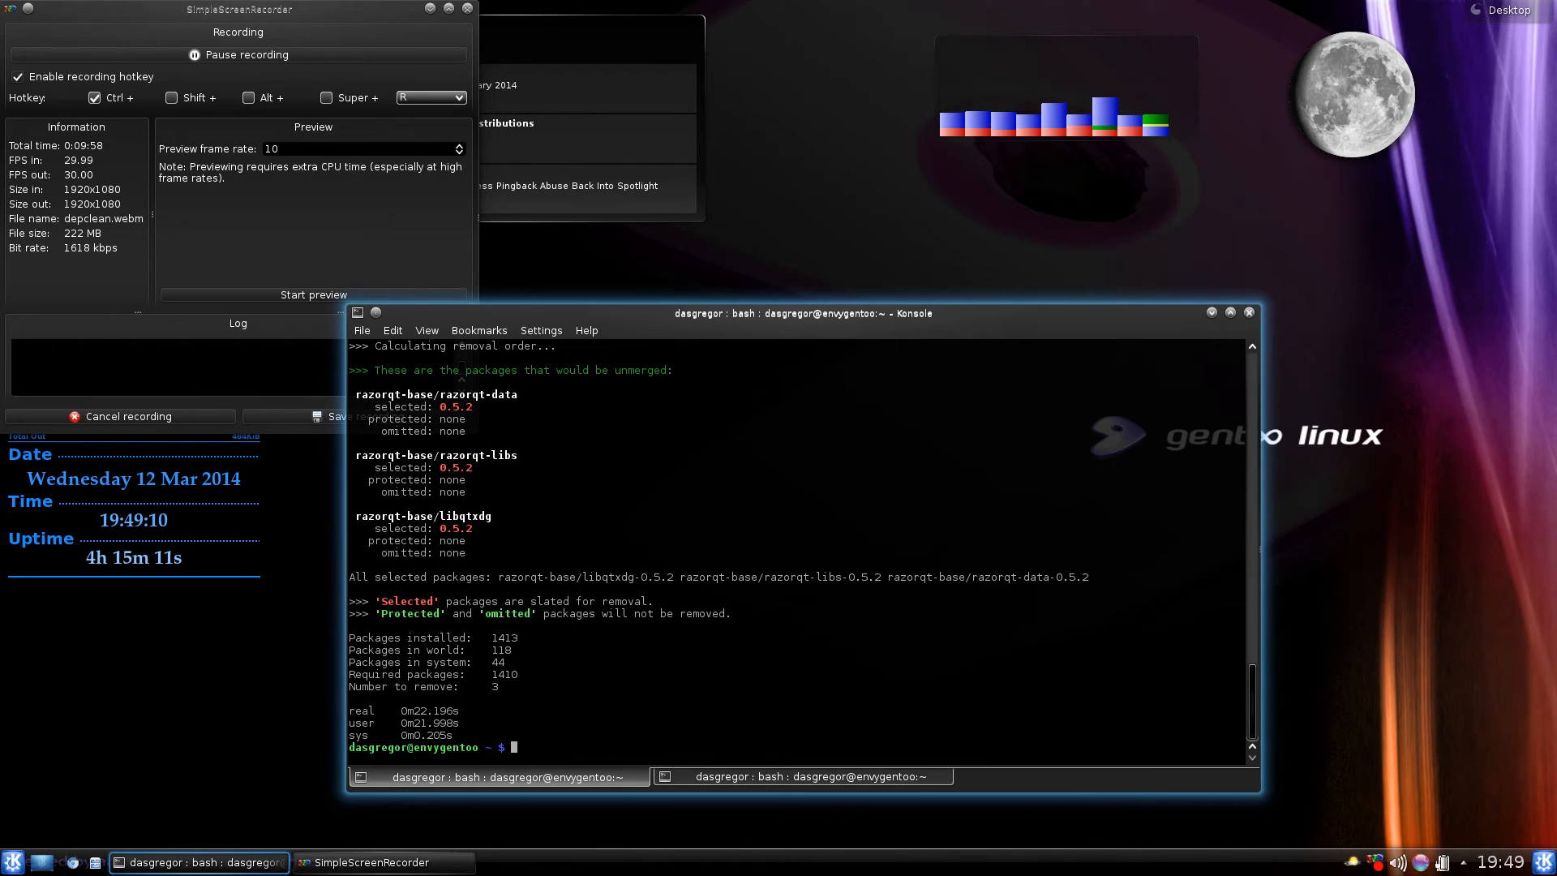
- Run emerge --depclean to remove the three orphaned razorqt packages, leaving 1410 installed
{"action": "type", "text": "emerge --depclean"}
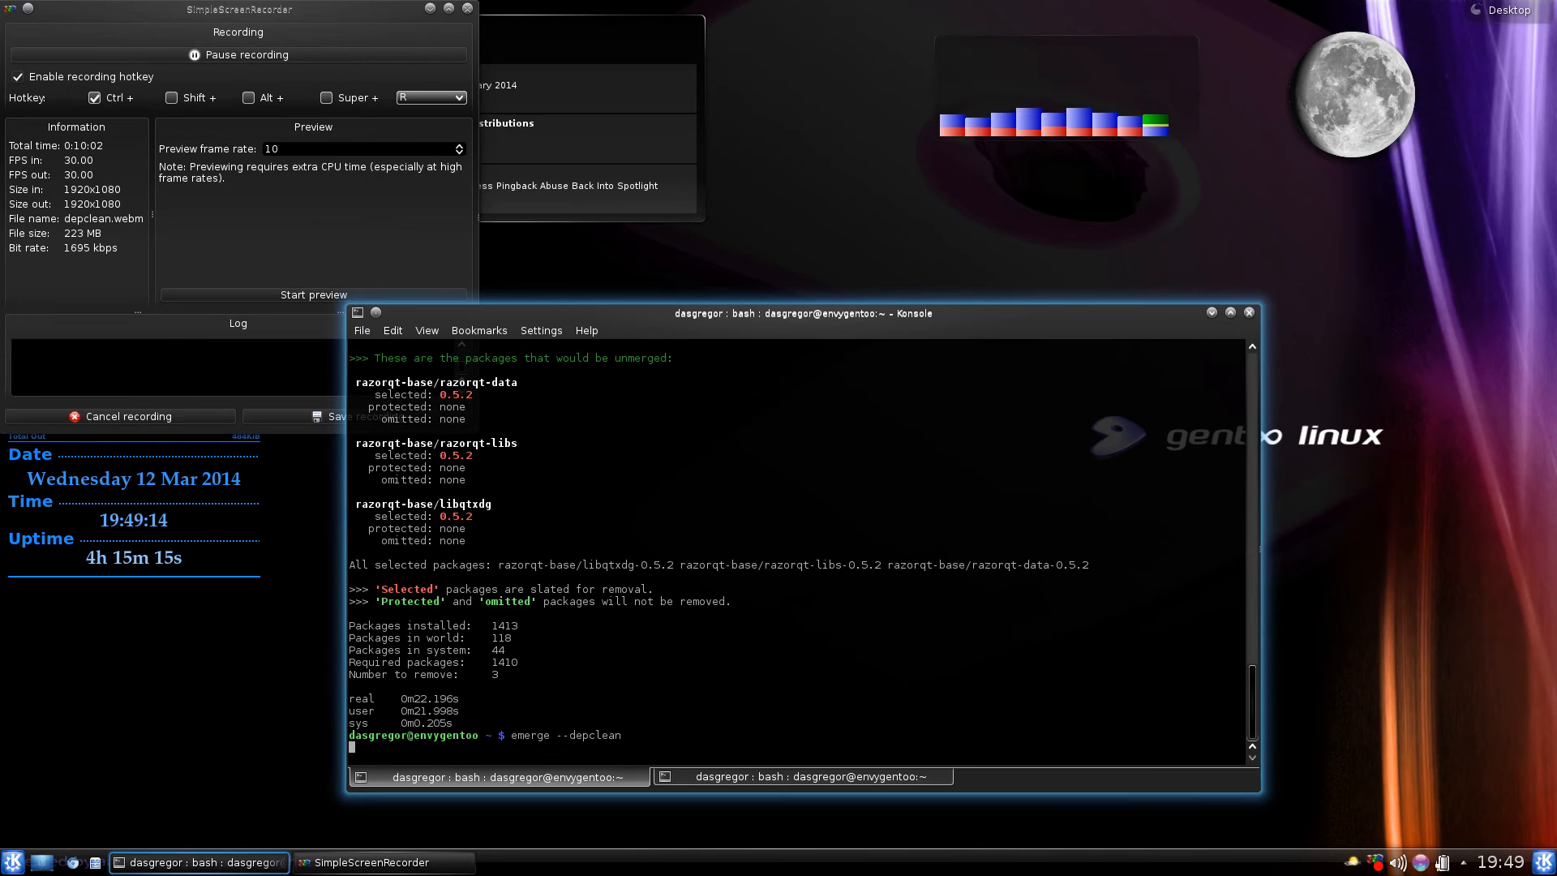
{"action": "key", "text": "Return"}
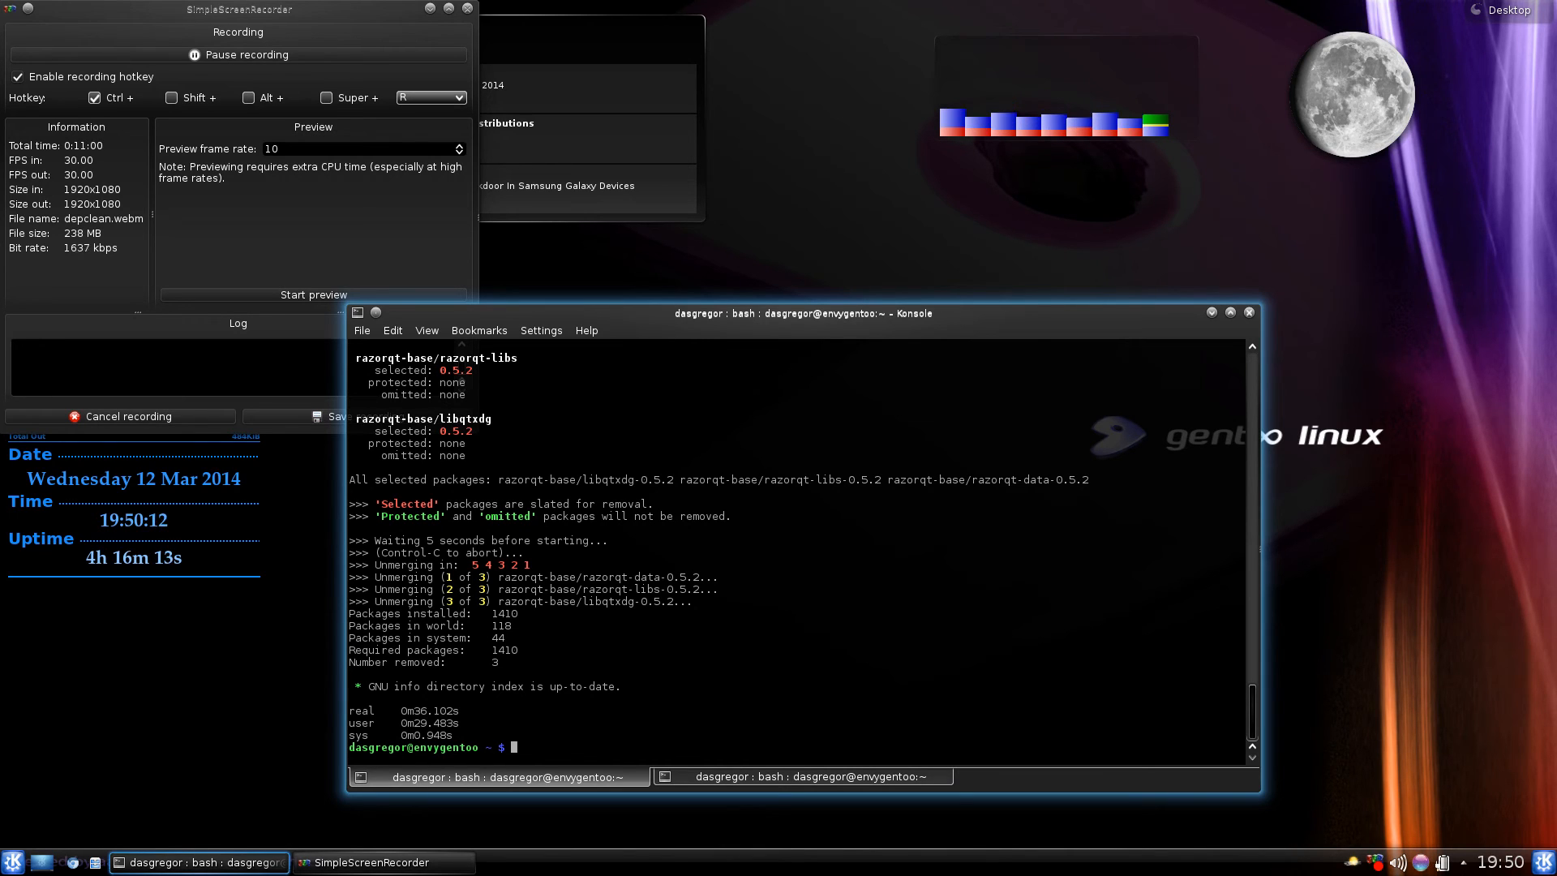
- Begin a revdep-rebuild command and prefix it with su to check reverse dependencies
{"action": "type", "text": "revdep-rebuild"}
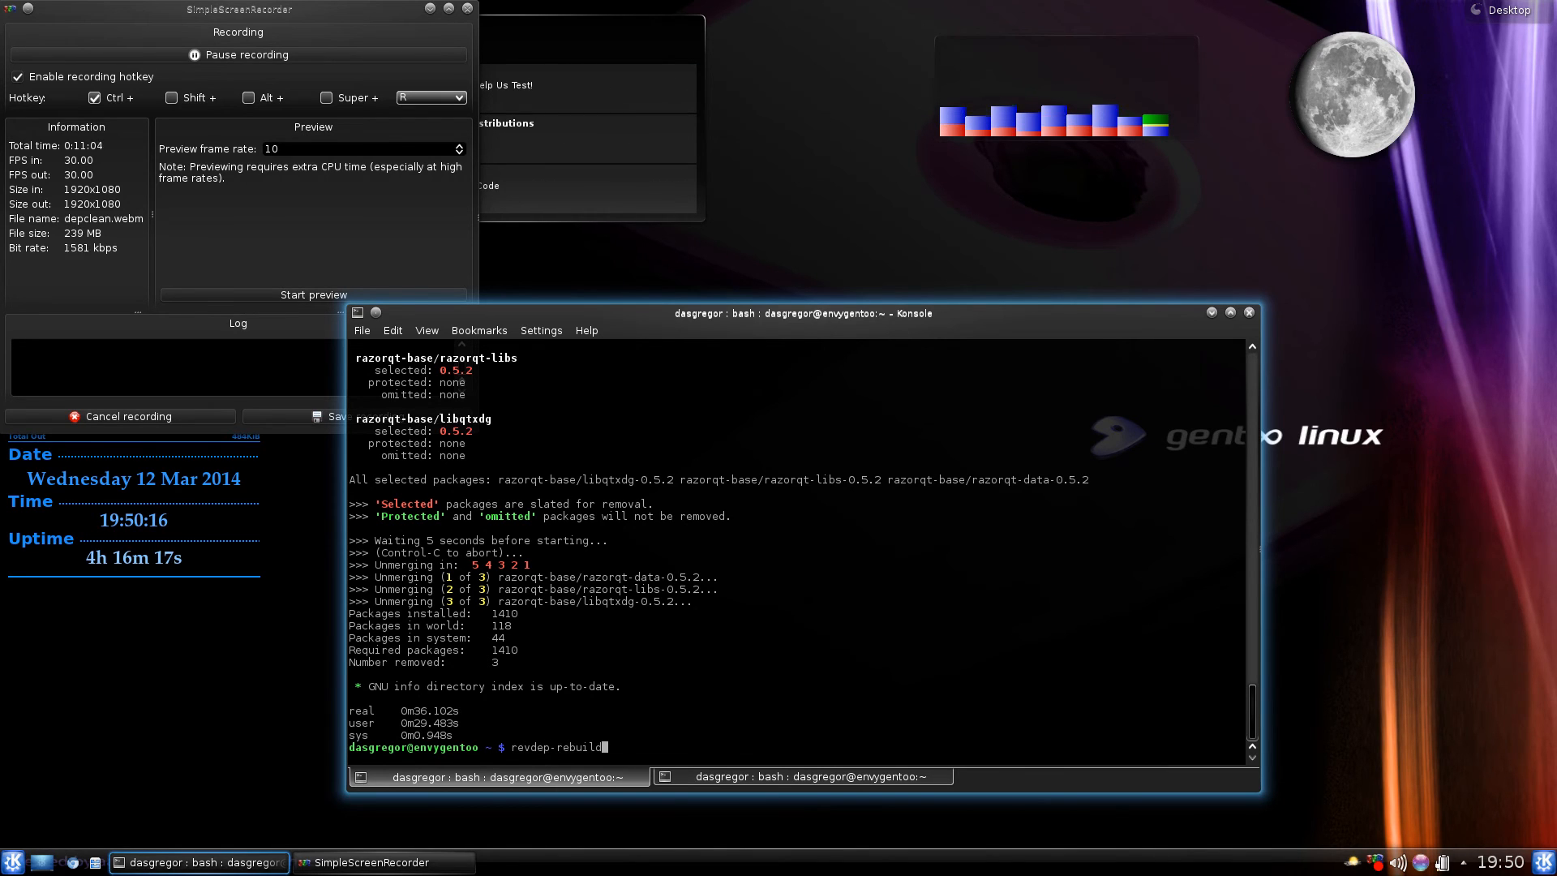
{"action": "type", "text": "su"}
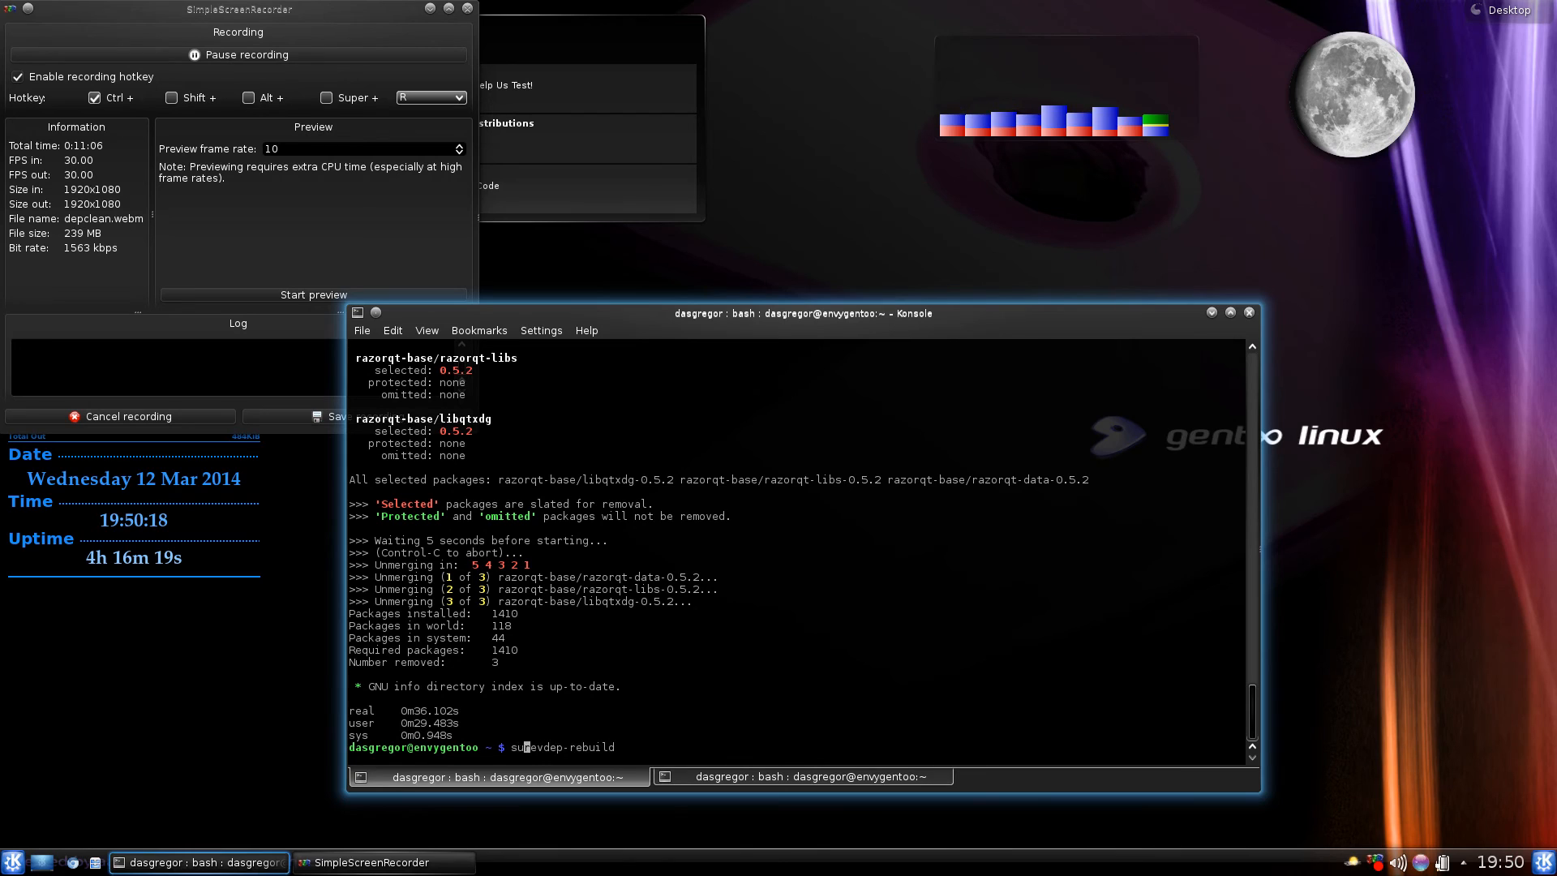